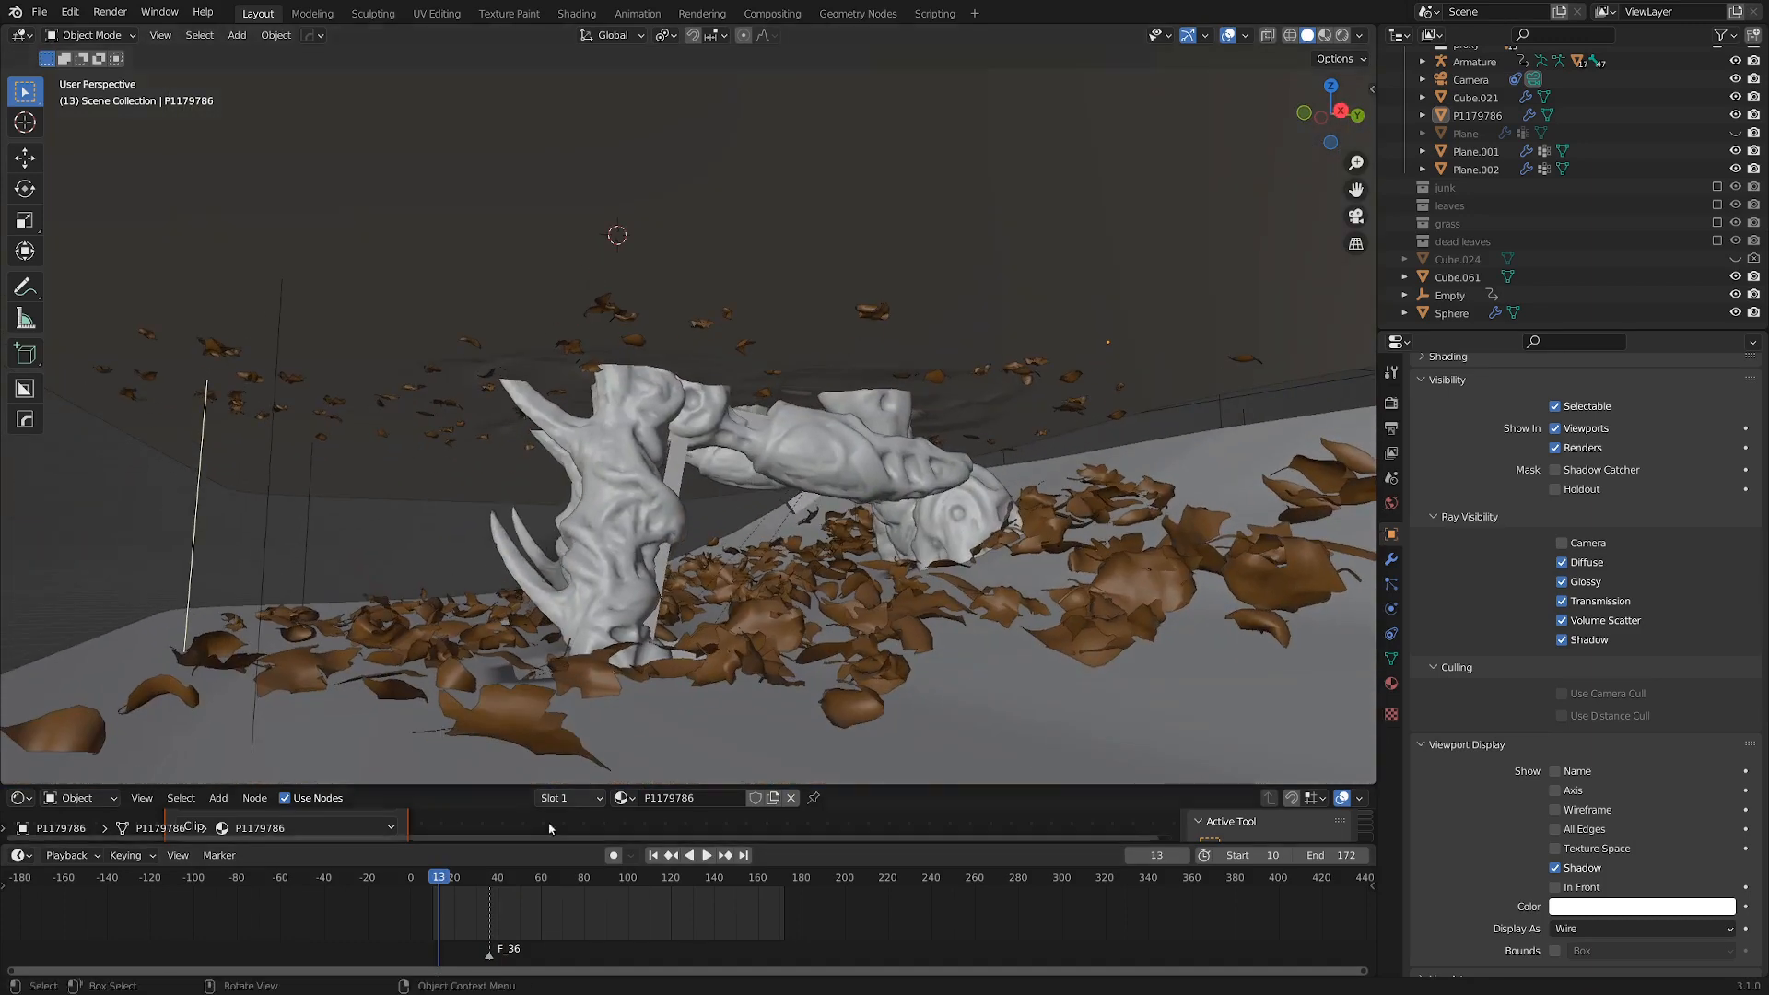
Step: Scrub the timeline forward to frame 21
click(705, 854)
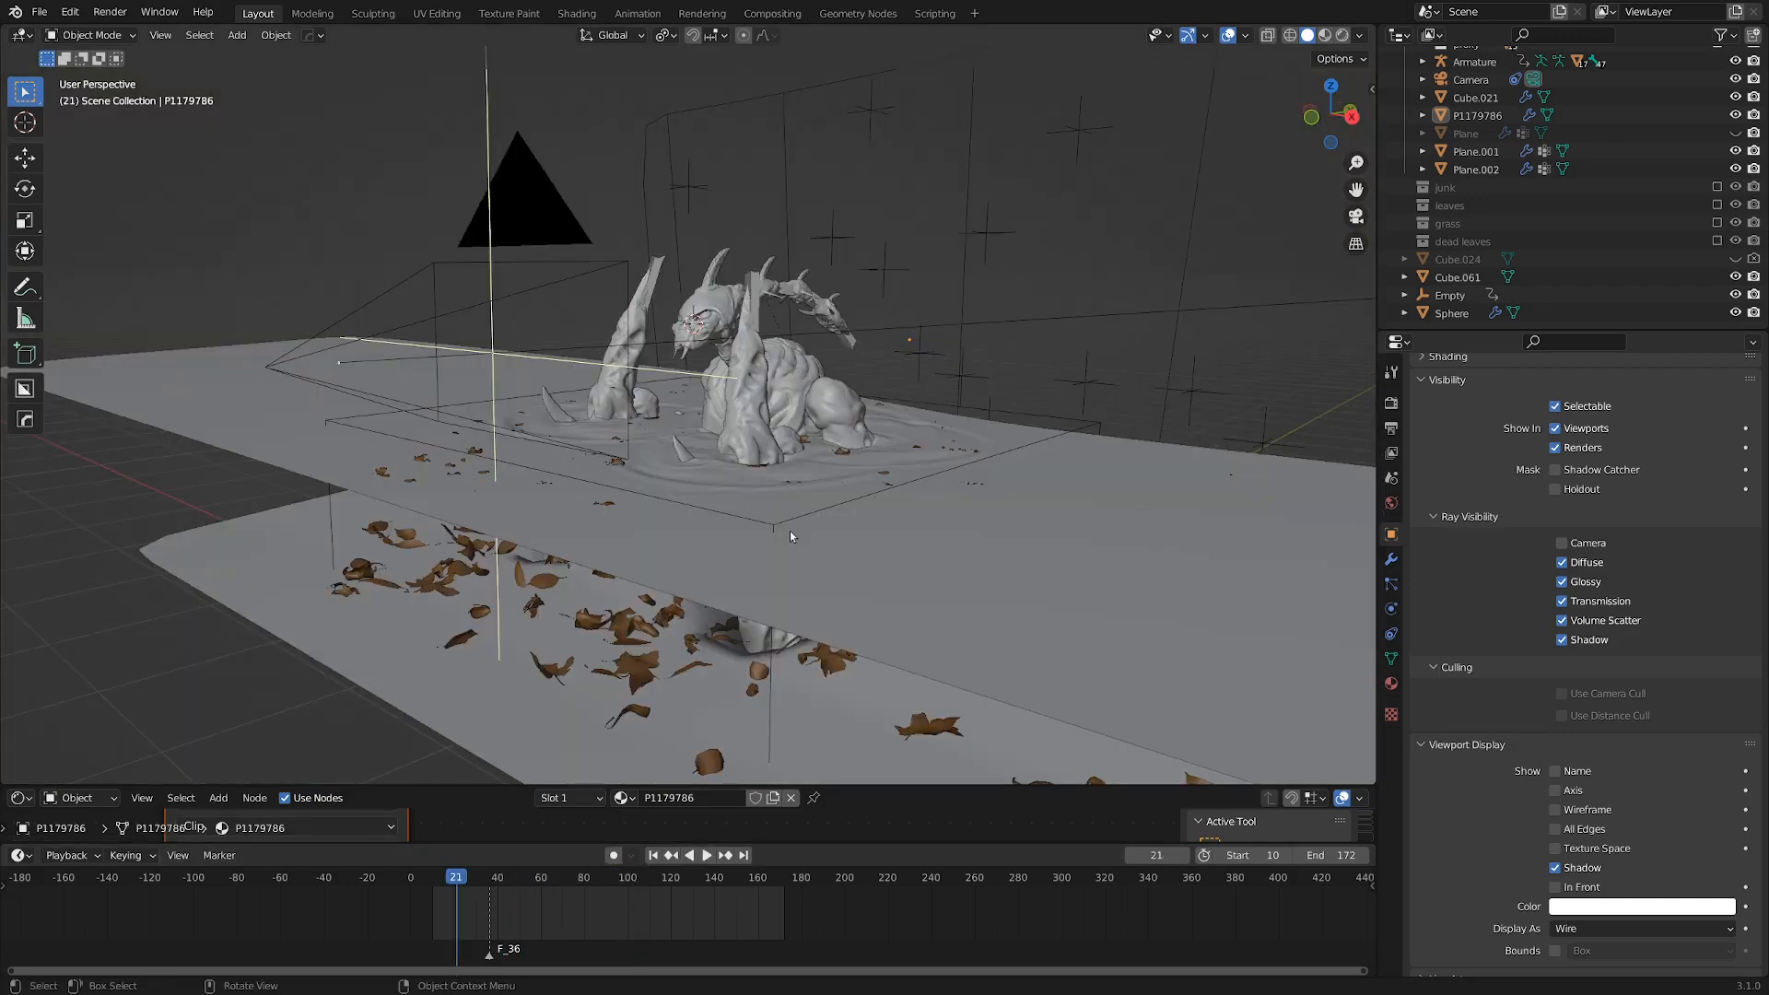
mouse_move(723, 476)
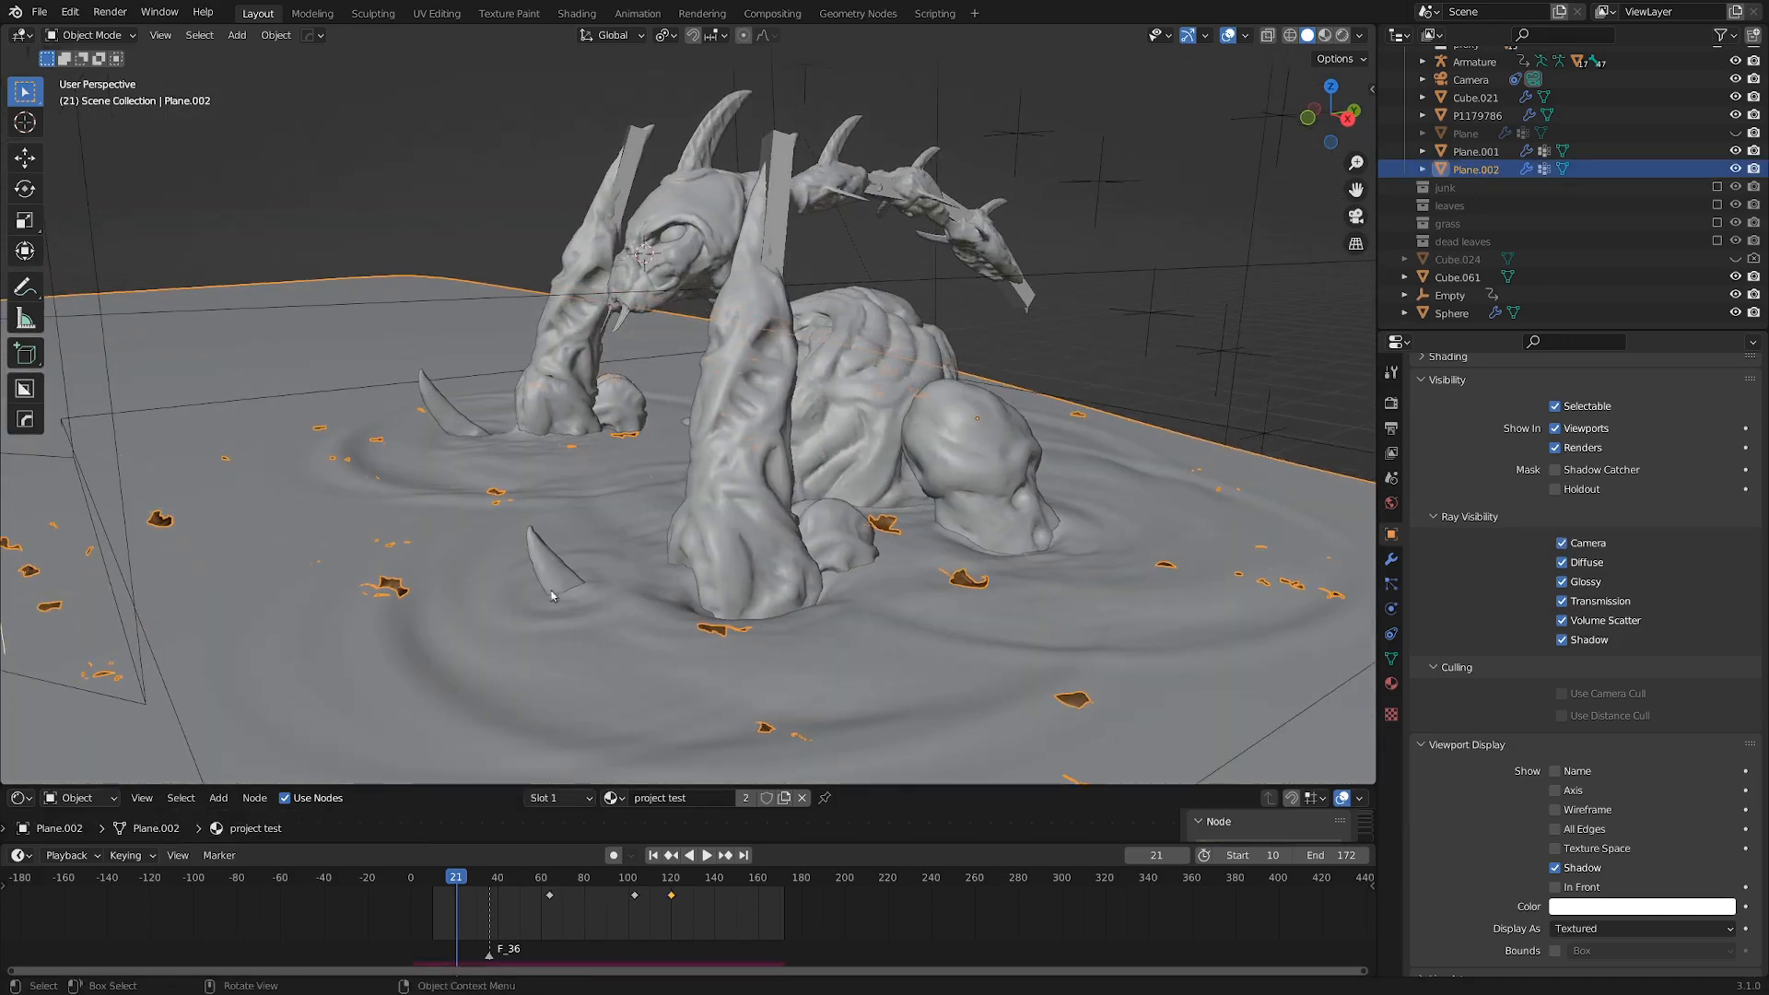
Step: Zoom toward Plane.002 and show its Physics Properties with Dynamic Paint enabled
key(Tab)
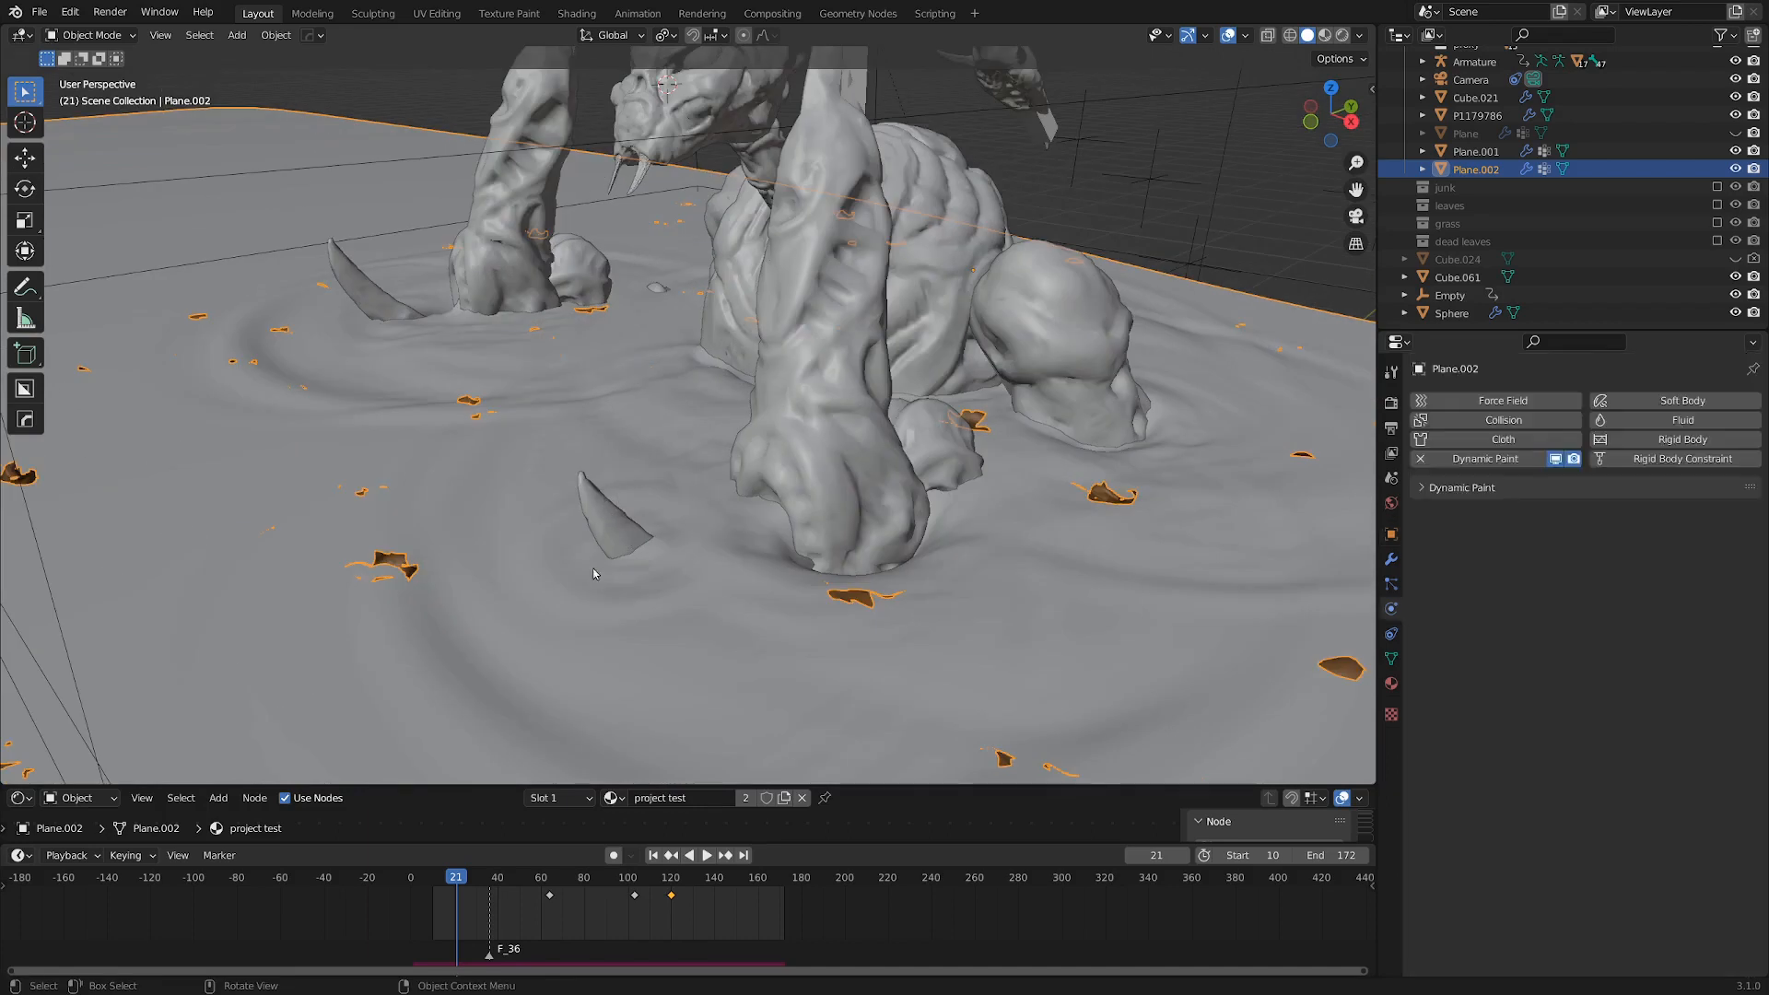
mouse_move(1466, 581)
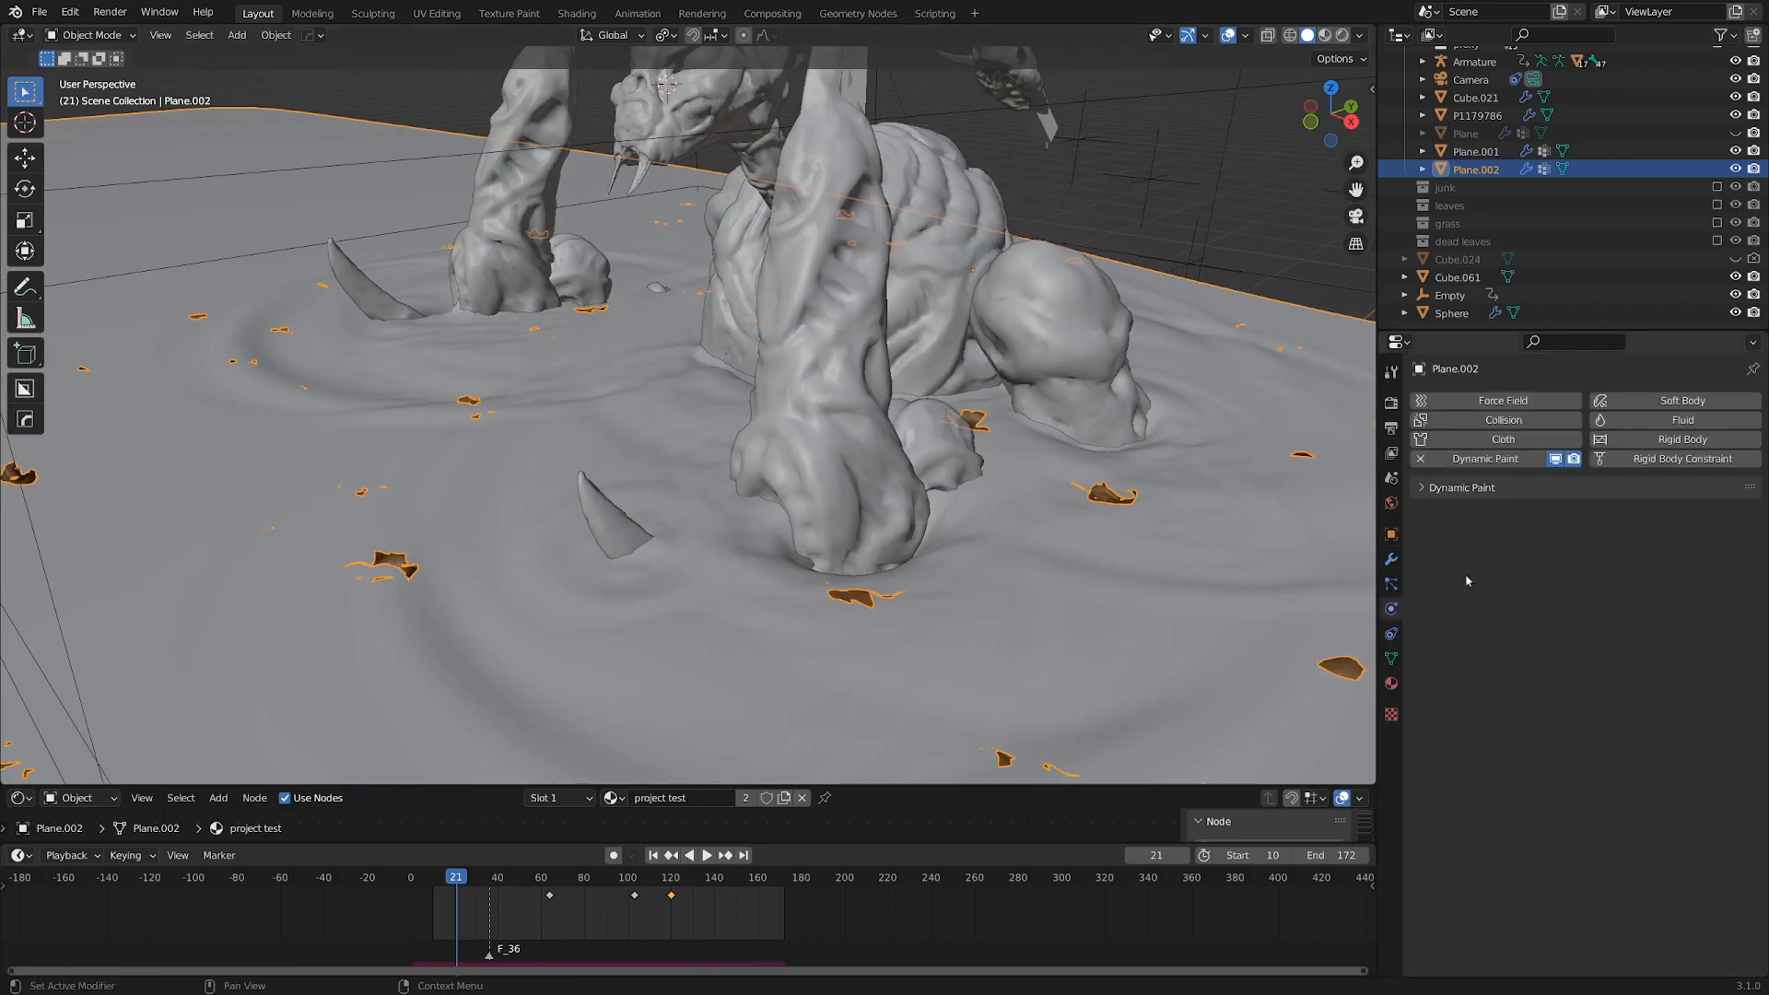
Step: Expand Dynamic Paint, go to frame 24, and open the Surface Type list
click(1459, 486)
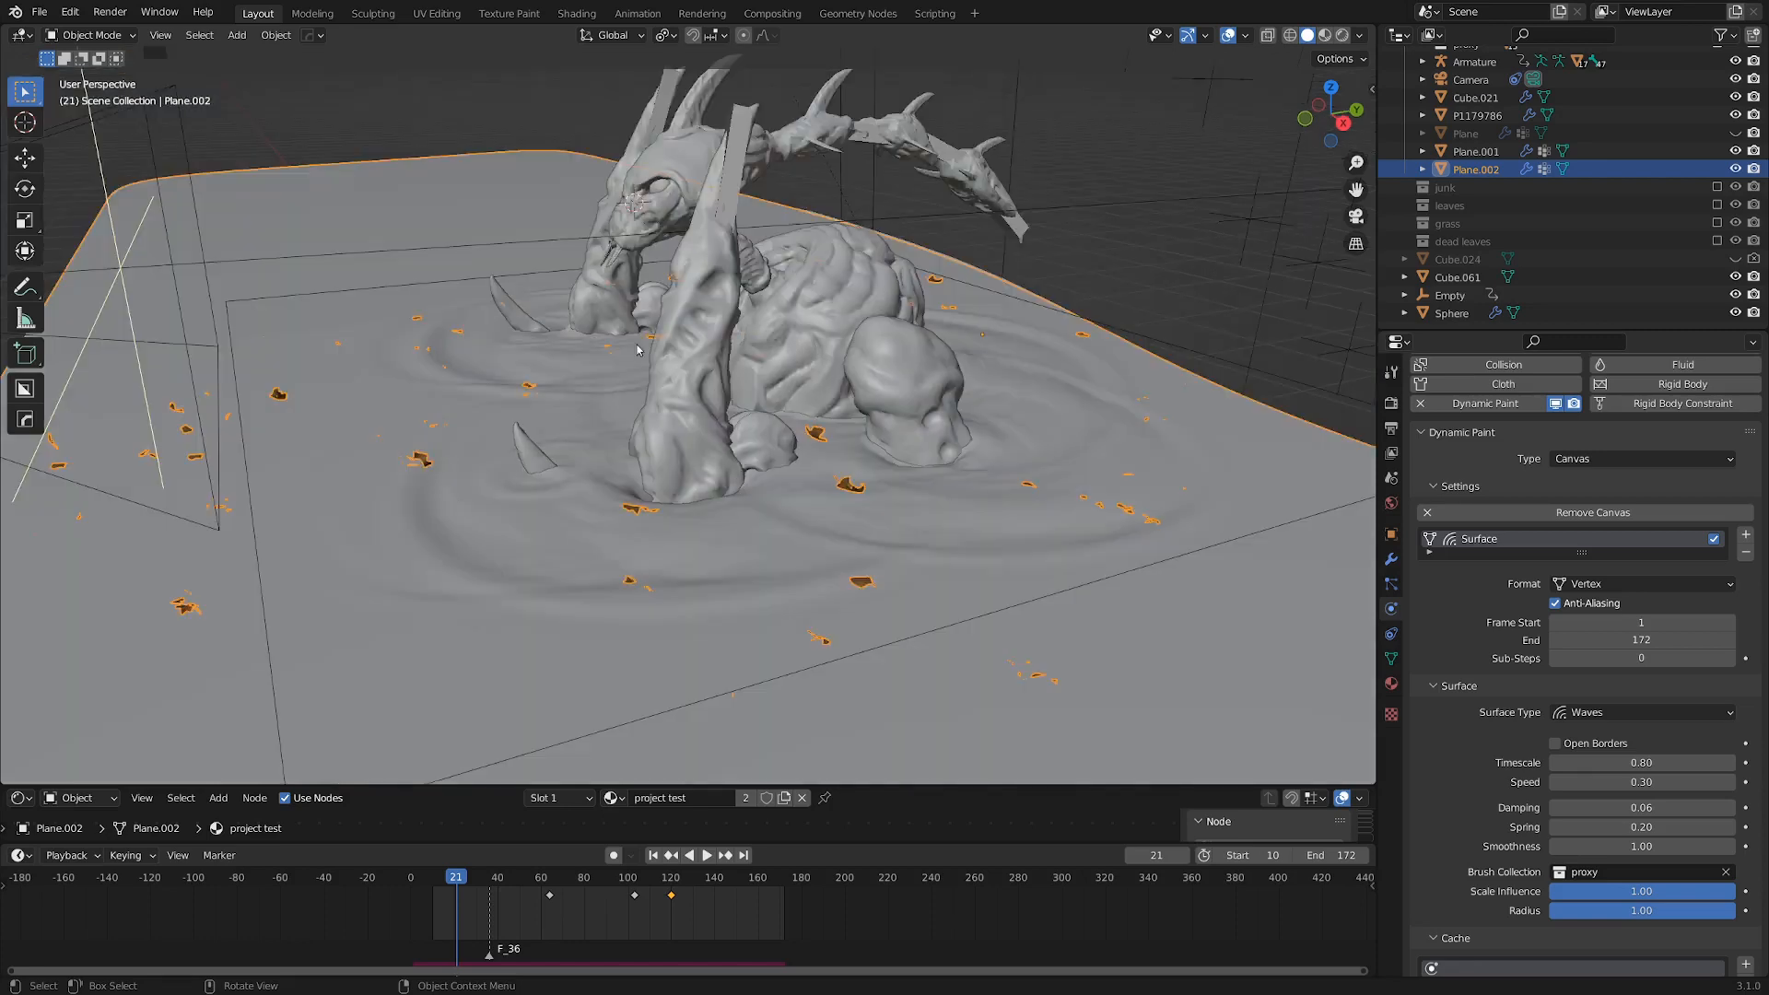
mouse_move(742, 380)
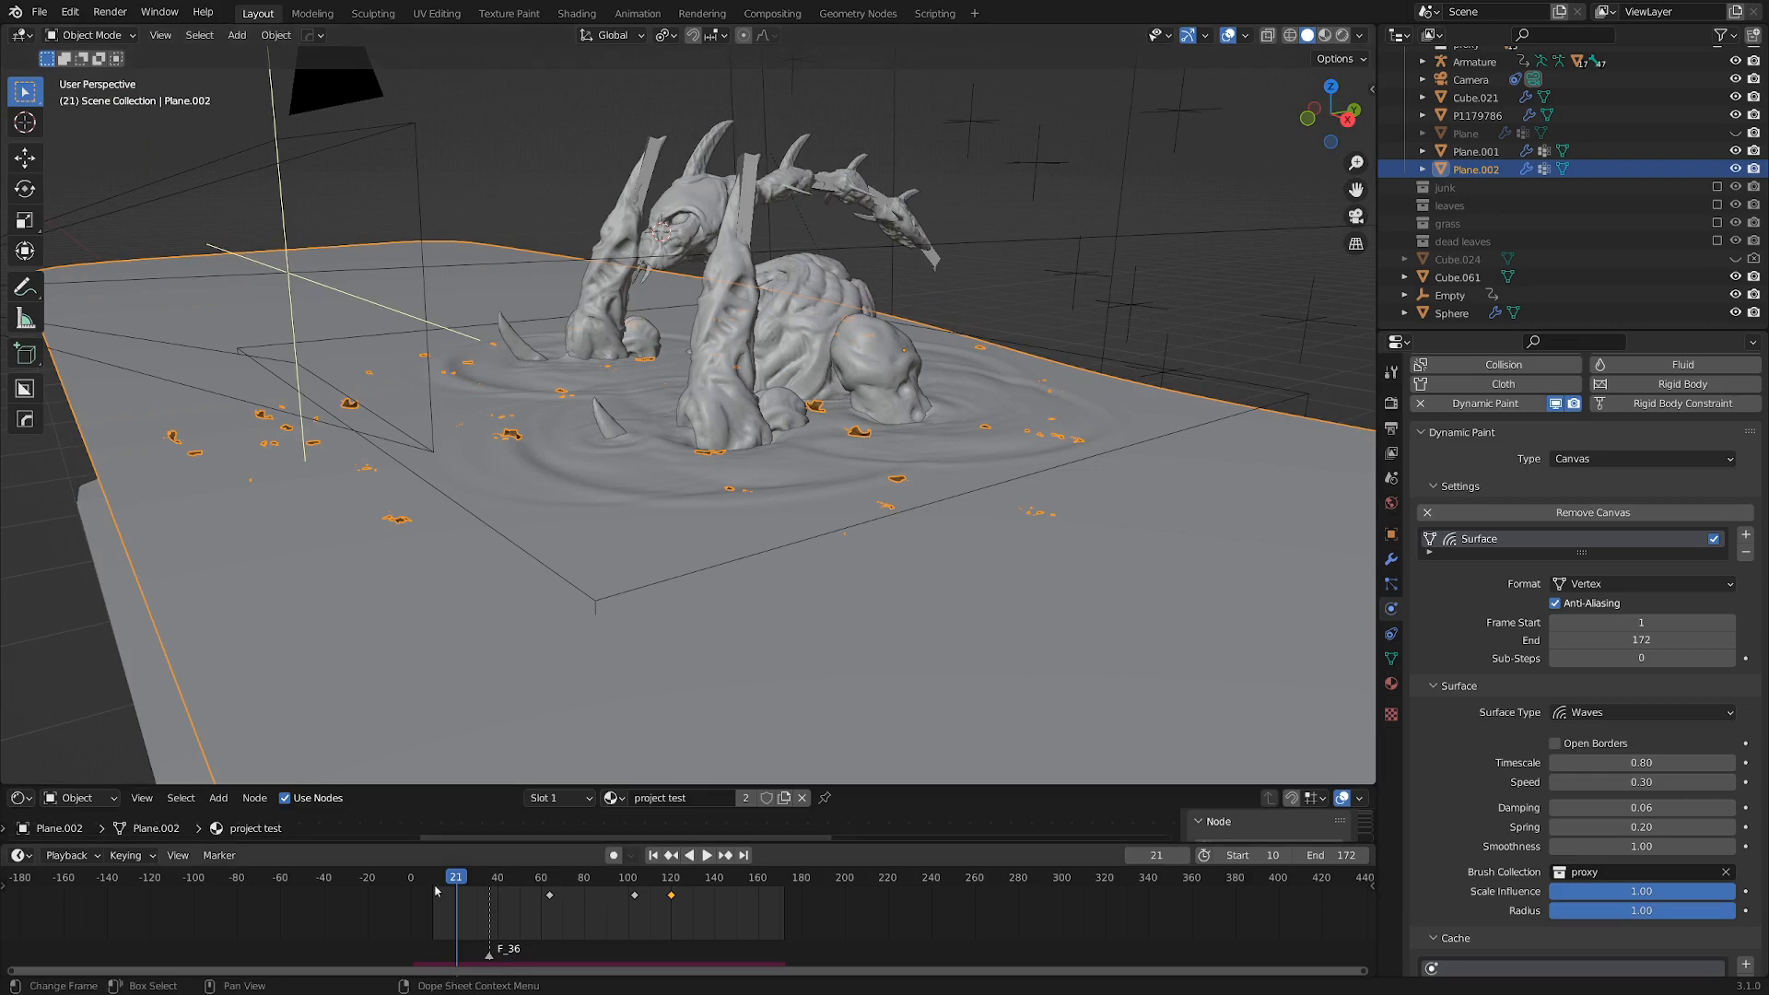
click(705, 854)
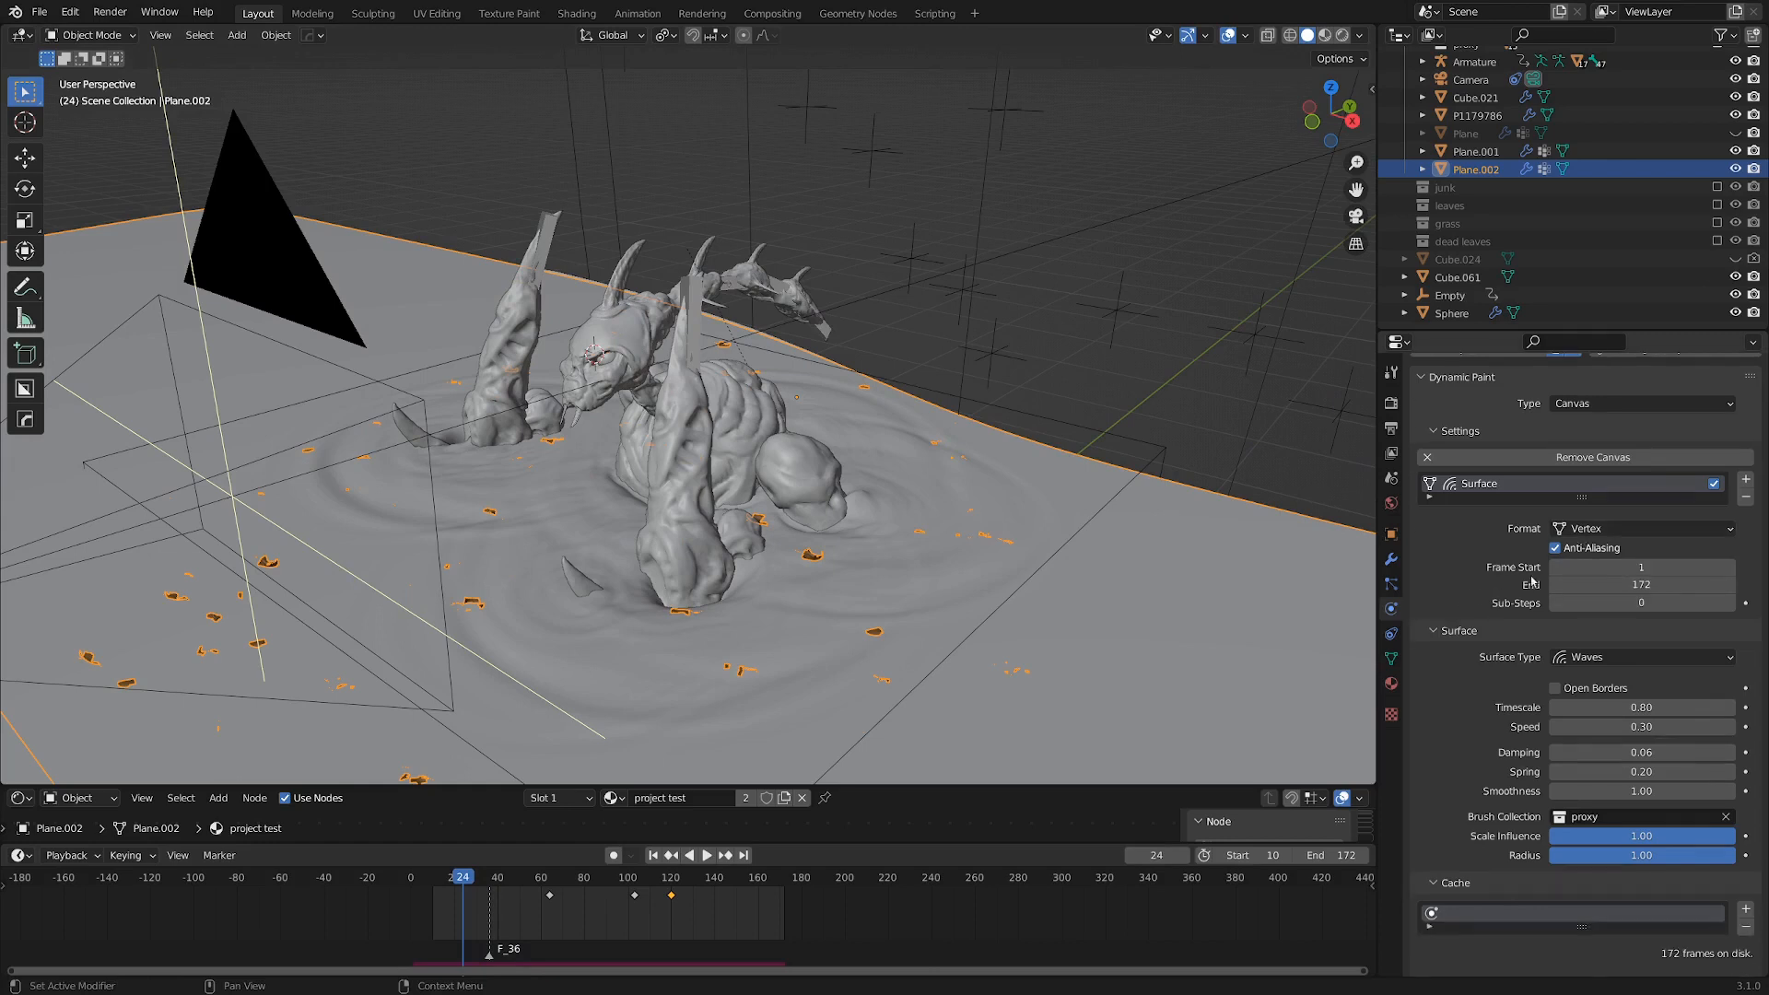
click(1636, 657)
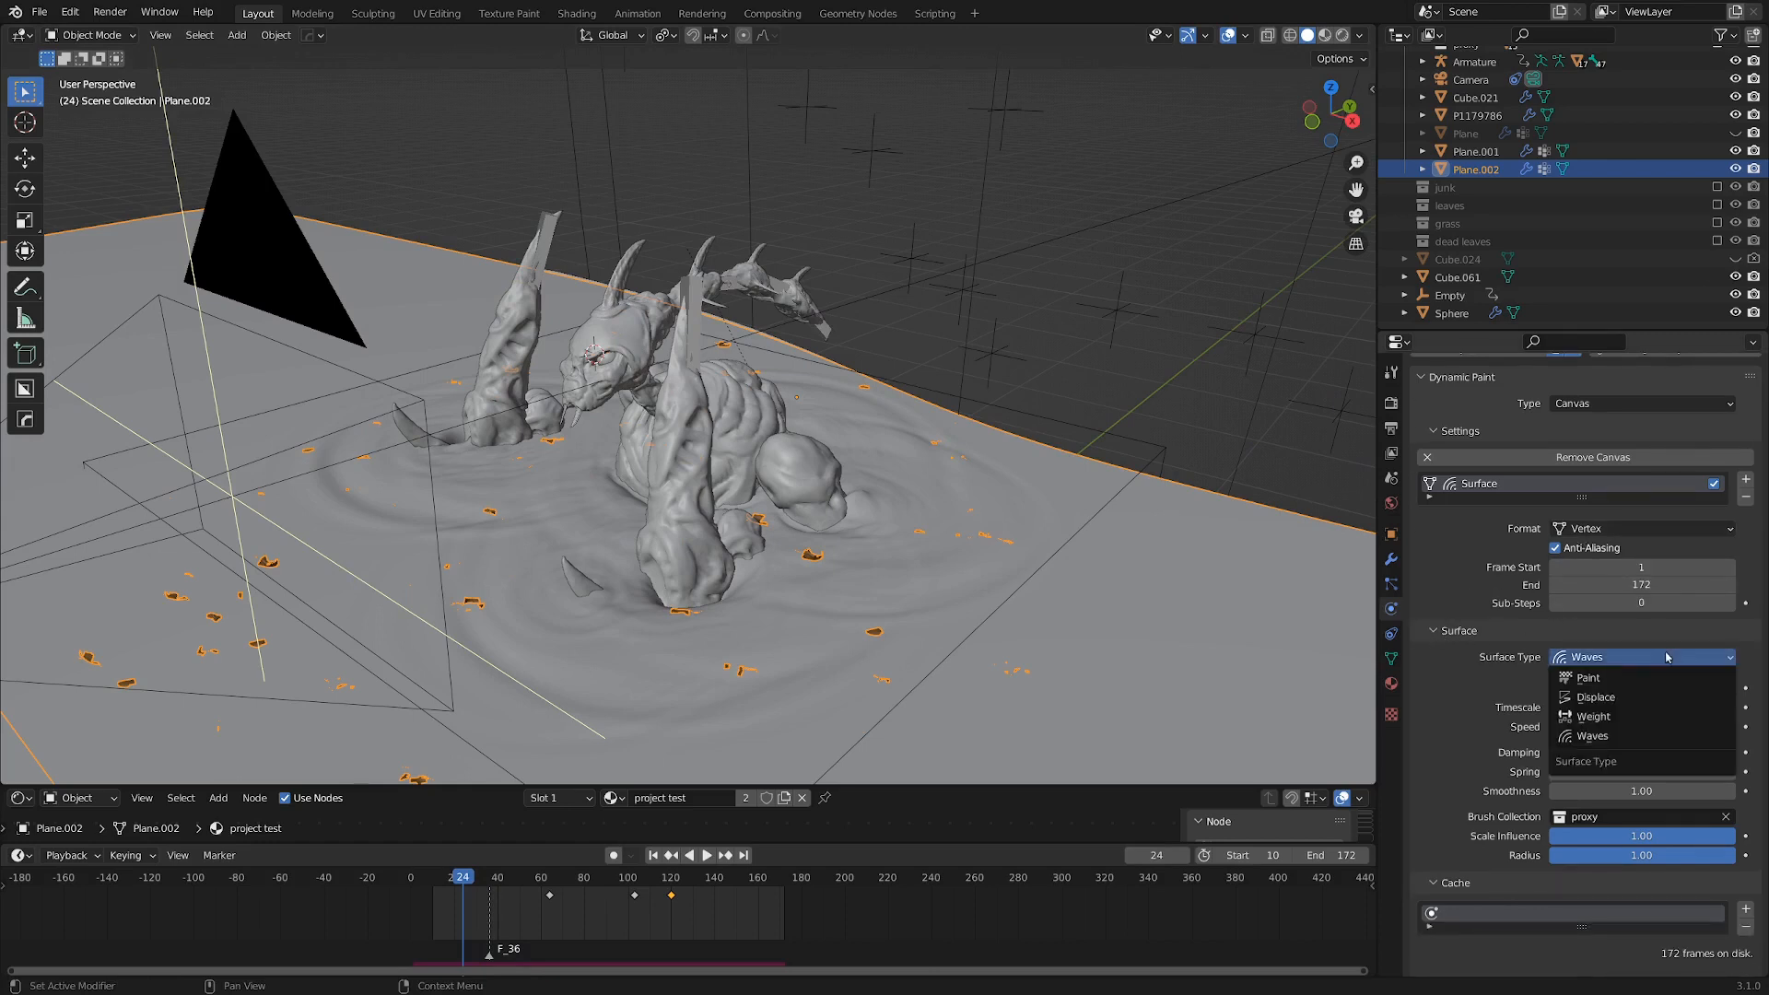
mouse_move(1624, 677)
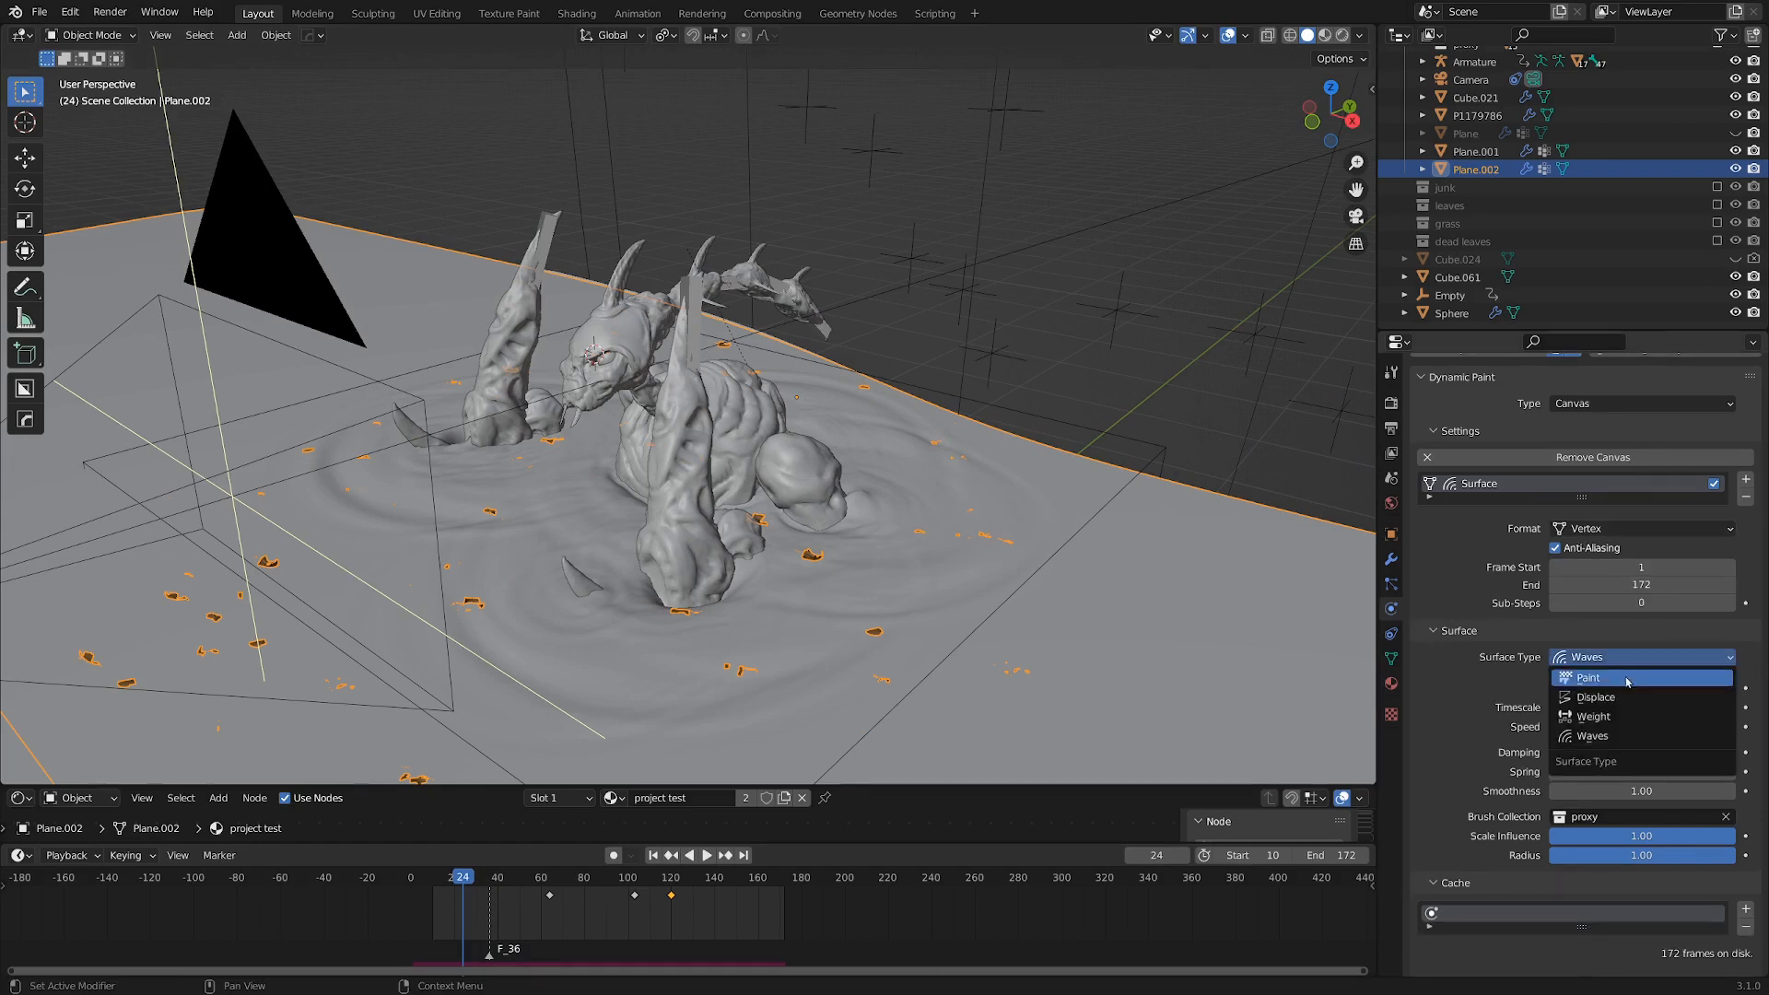
mouse_move(1604, 677)
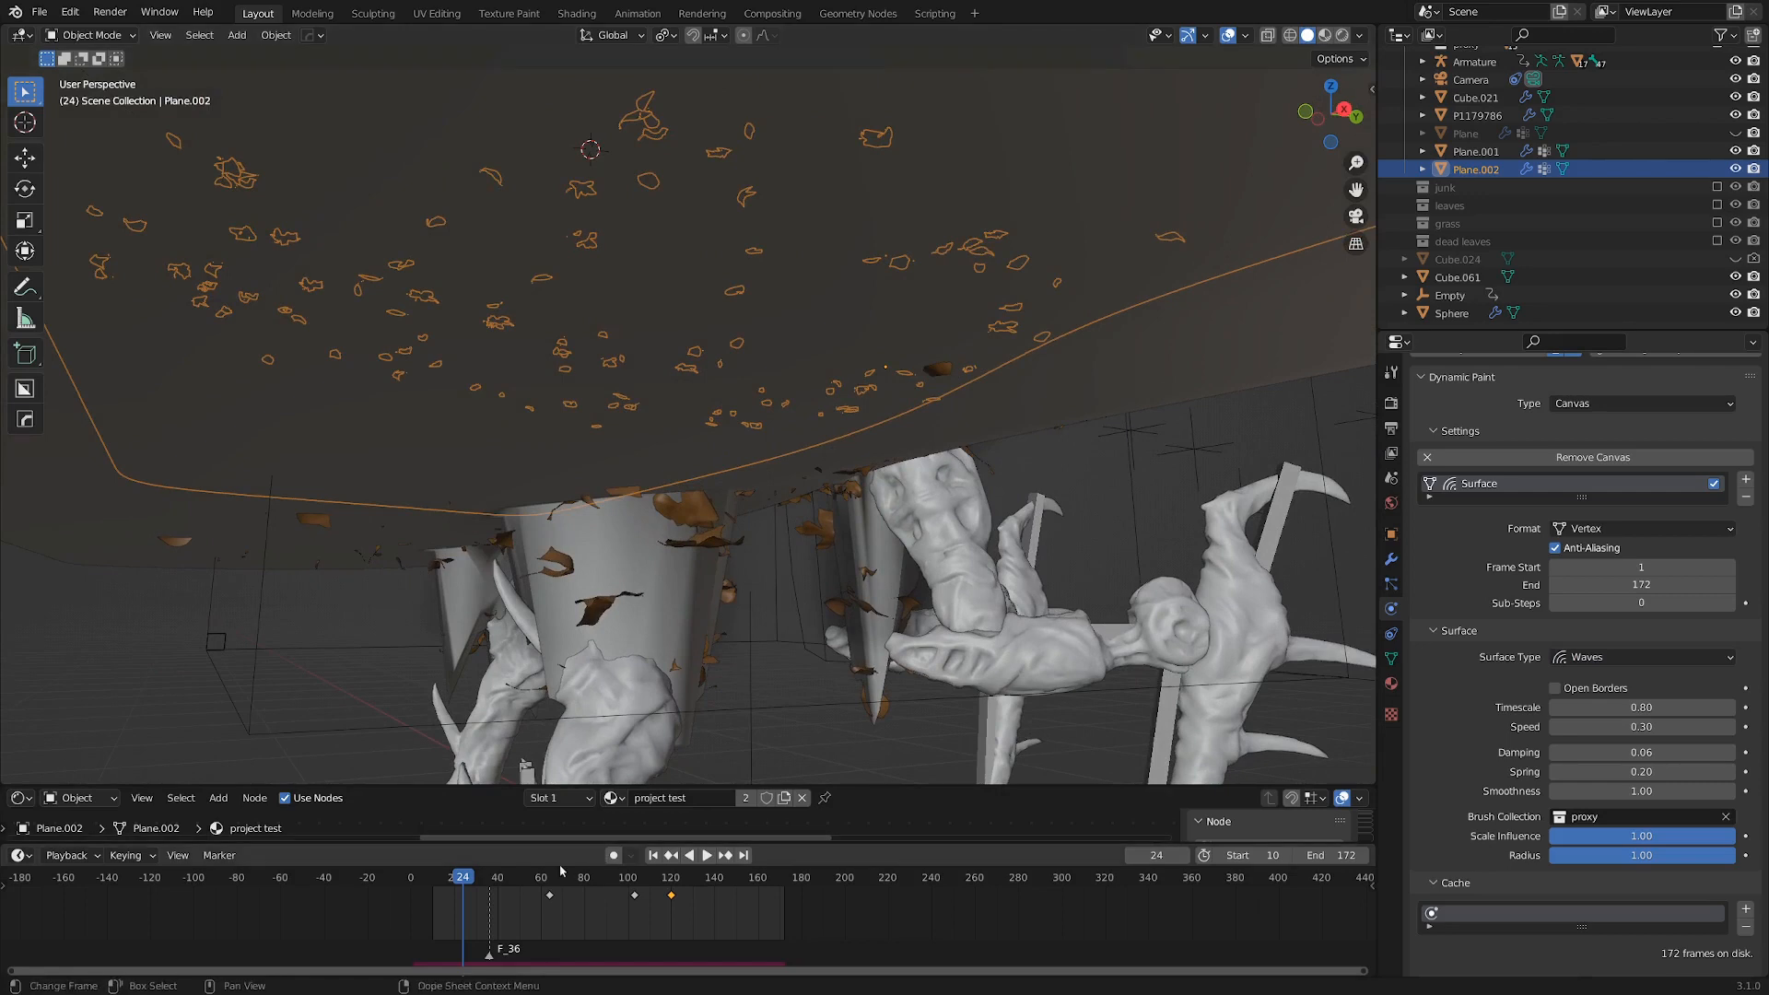
Step: At frame 67, keep Surface Type as Waves and make the proxy collection visible
click(706, 855)
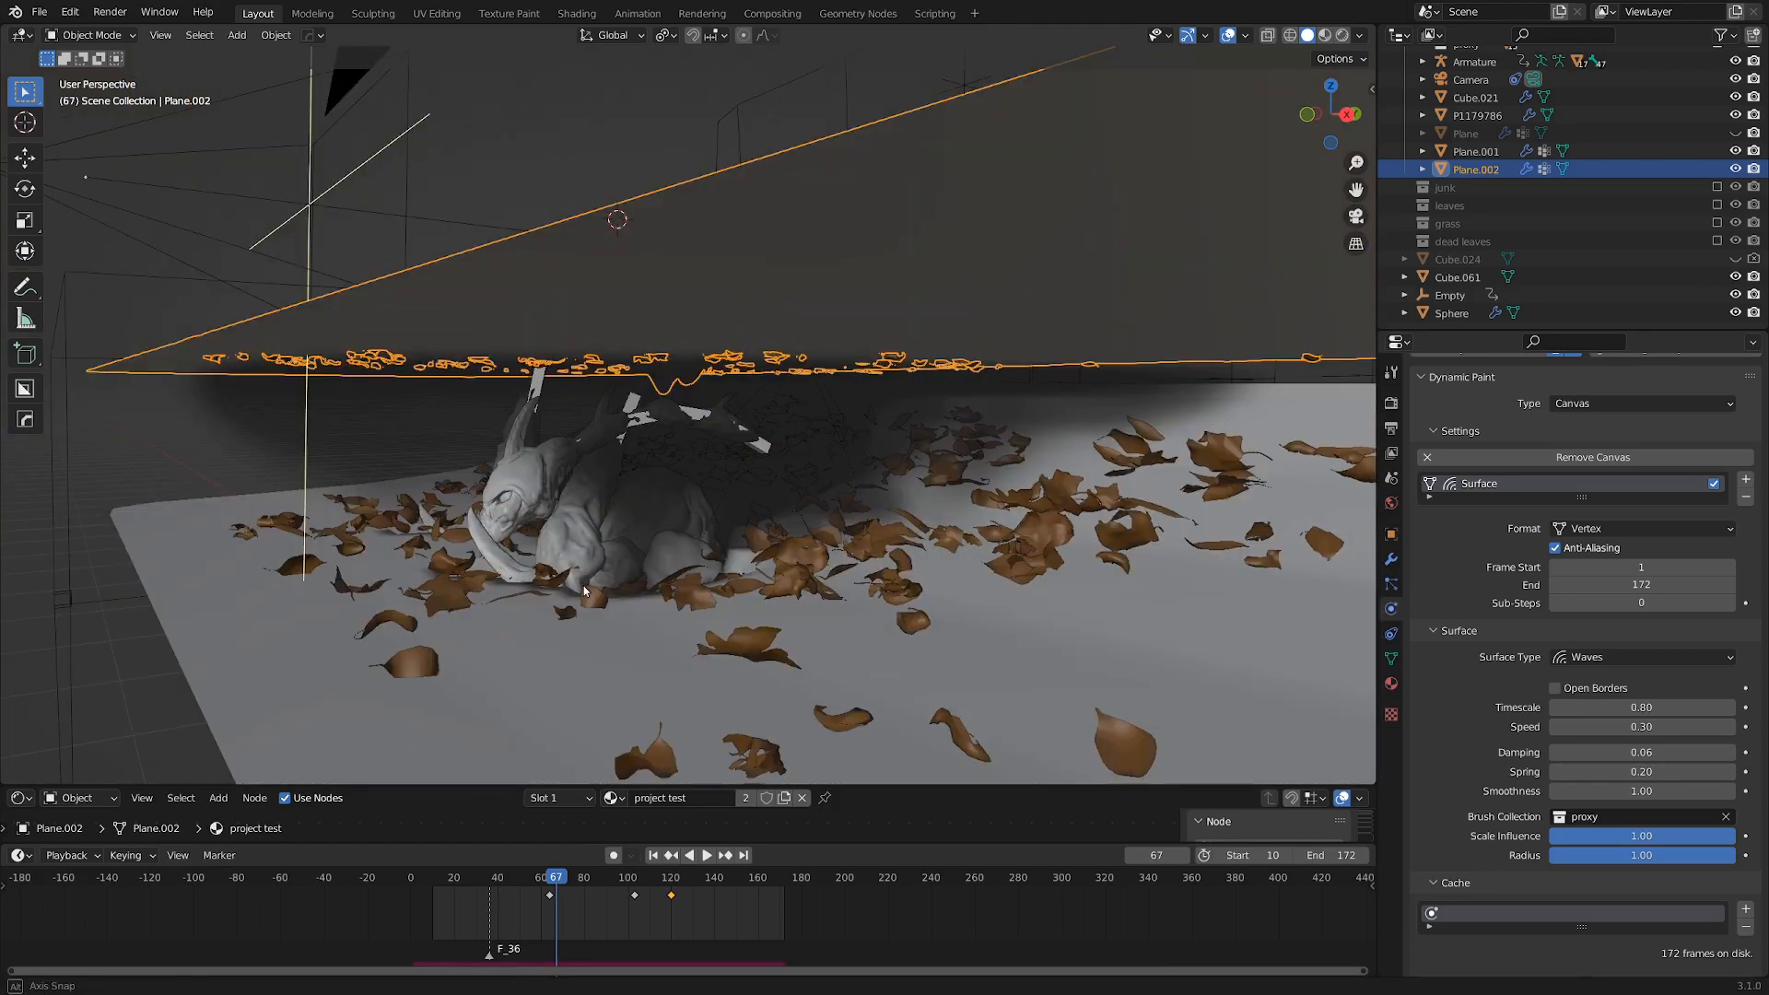
click(1642, 657)
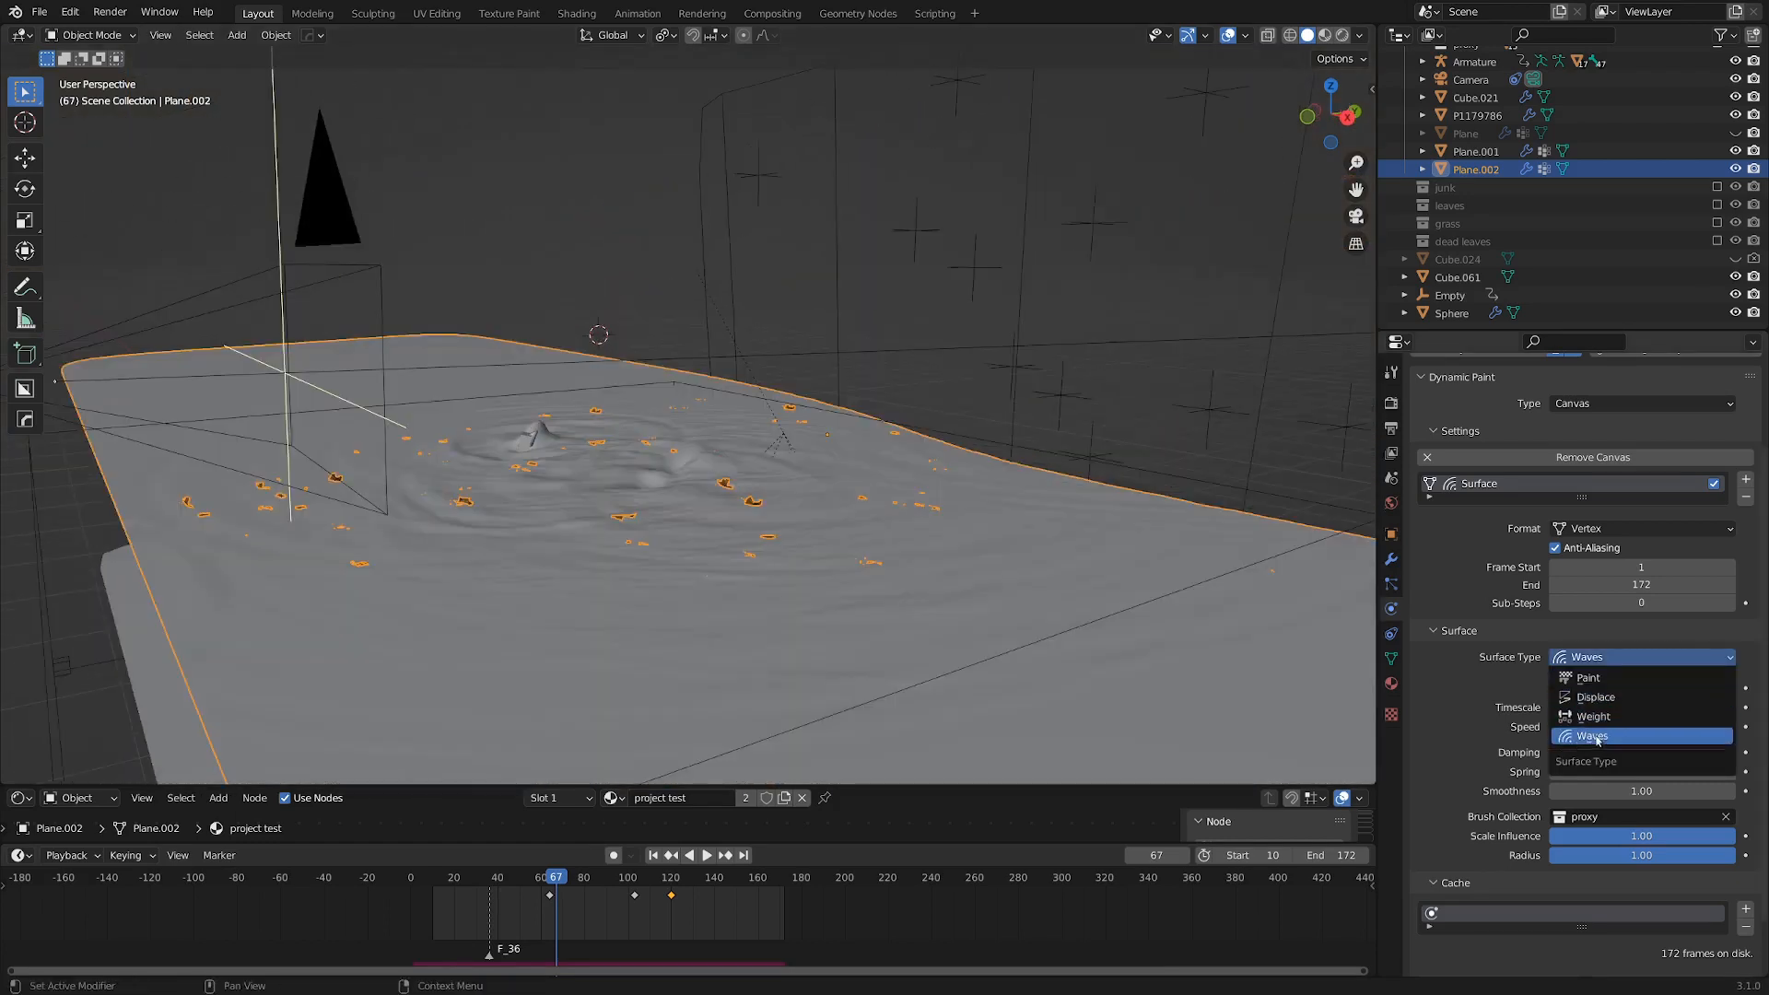
click(1591, 735)
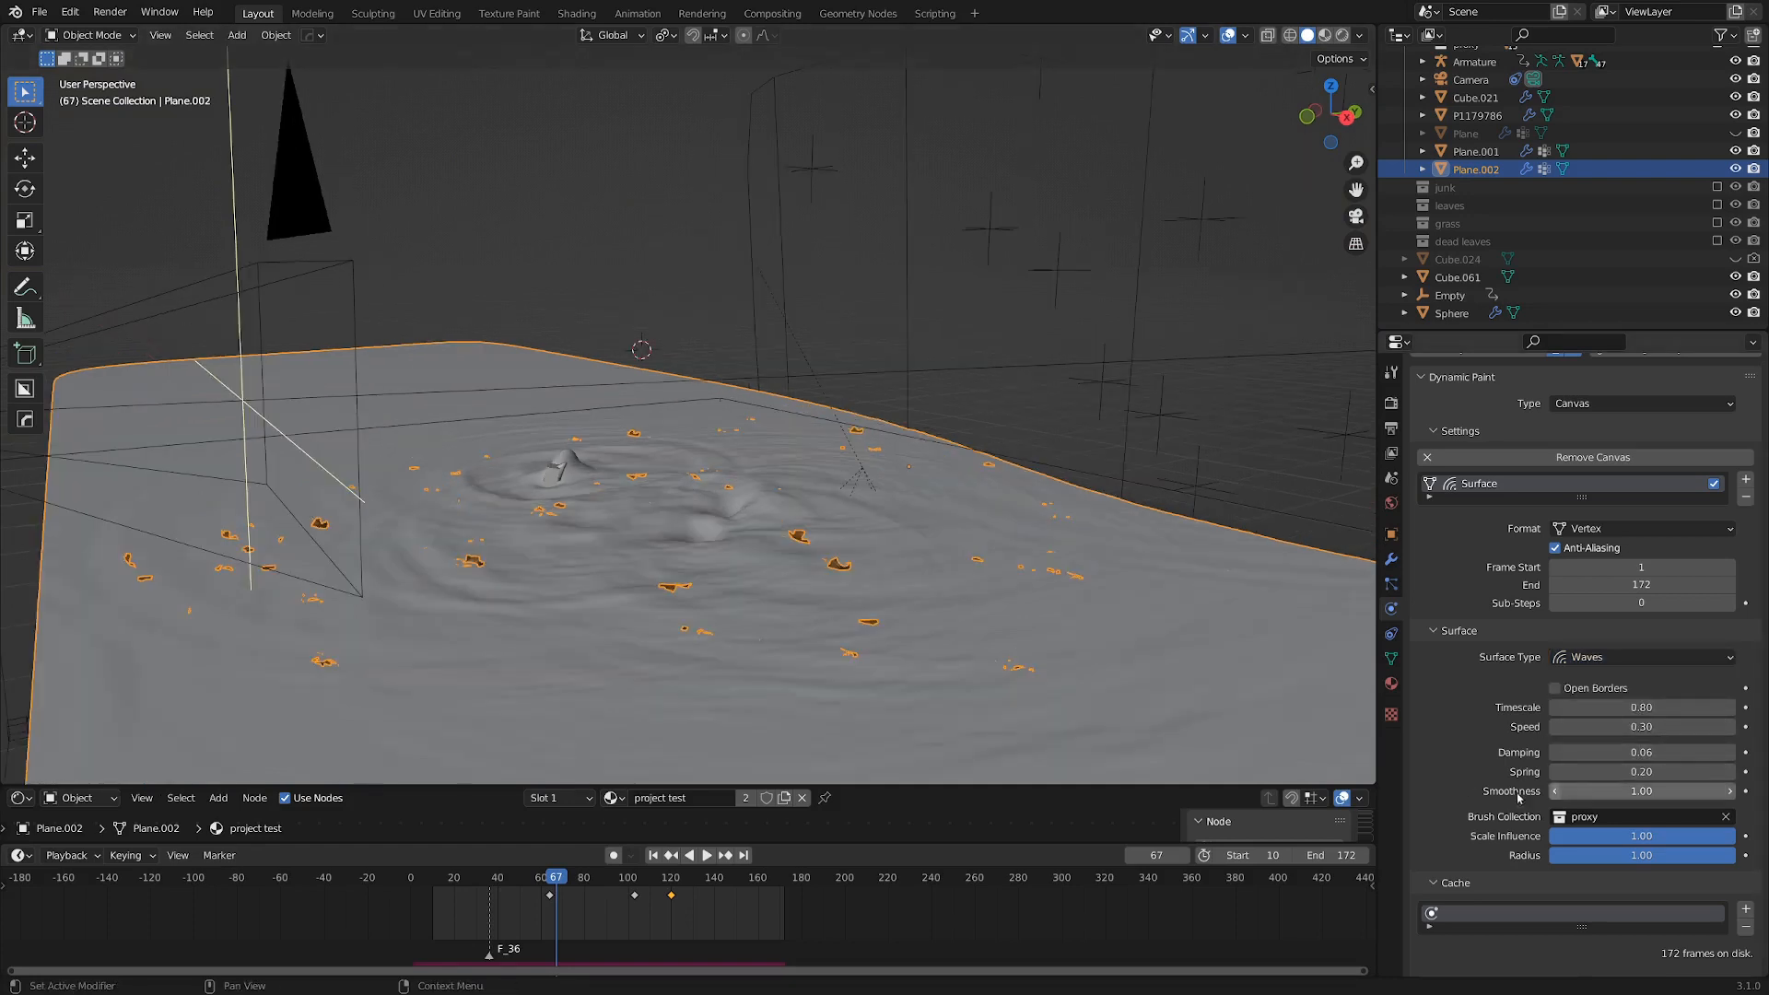
click(434, 876)
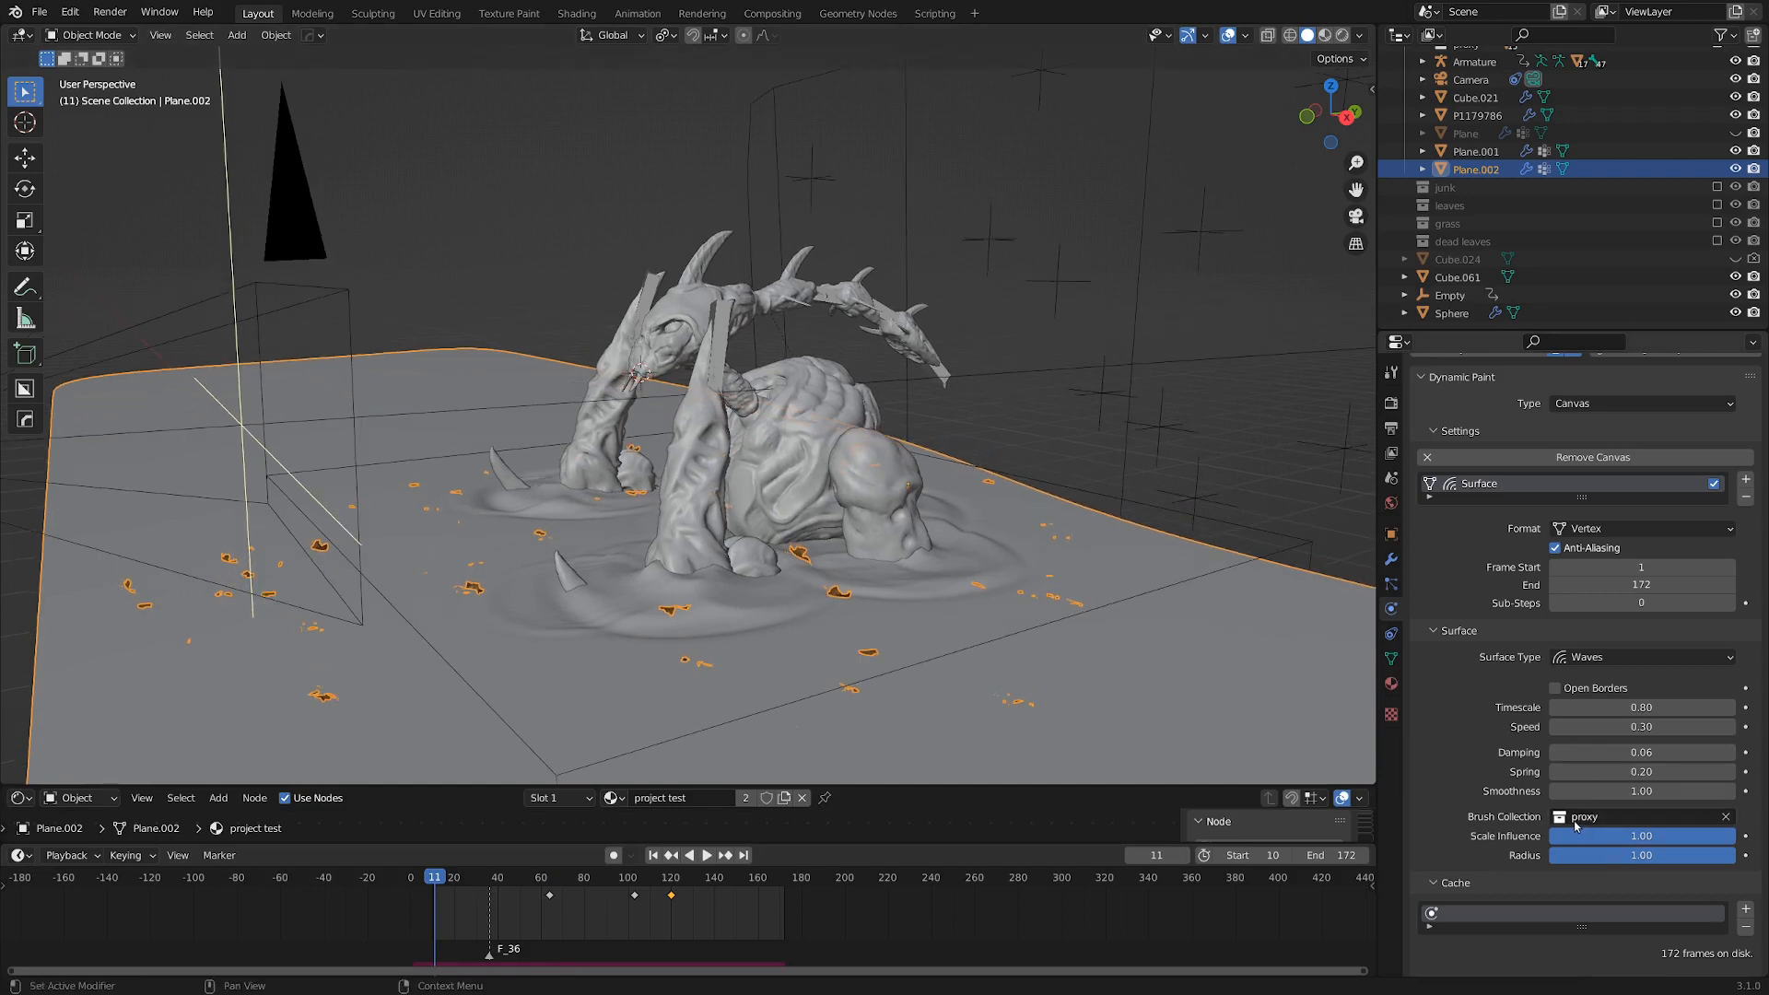
mouse_move(1090, 659)
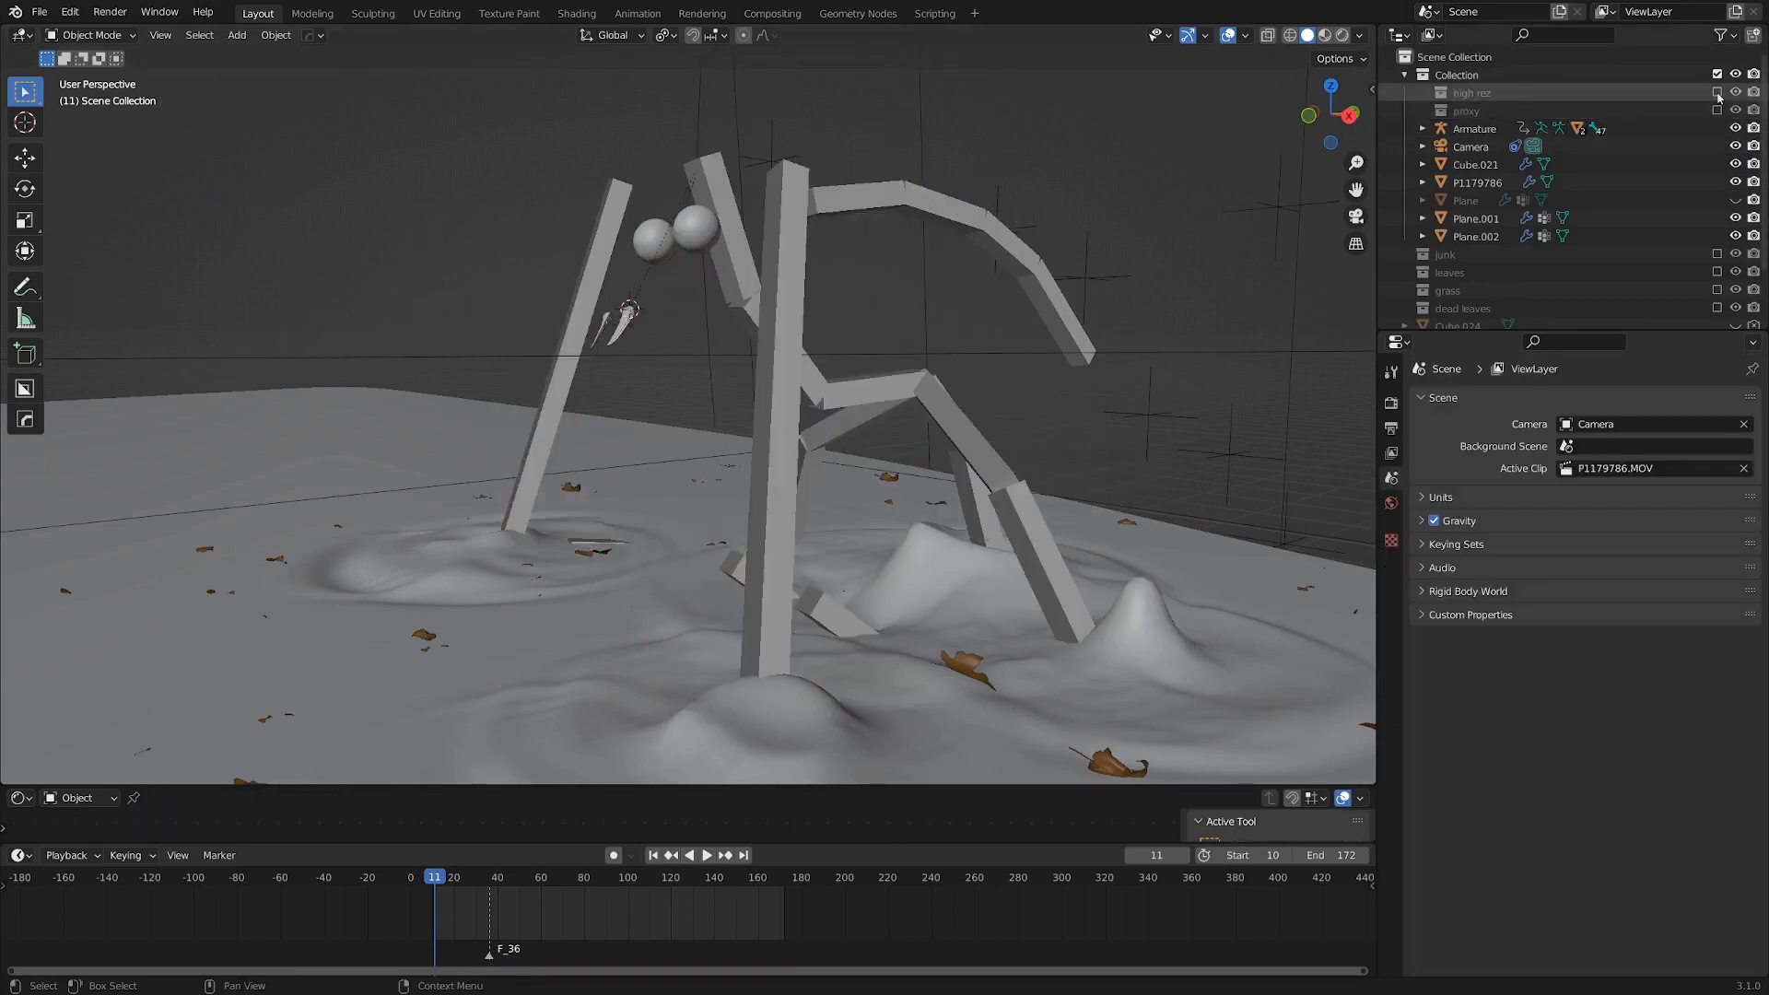
Step: Show leg Cube.006's Dynamic Paint Brush: mesh volume plus proximity, depth-change waves
click(1720, 93)
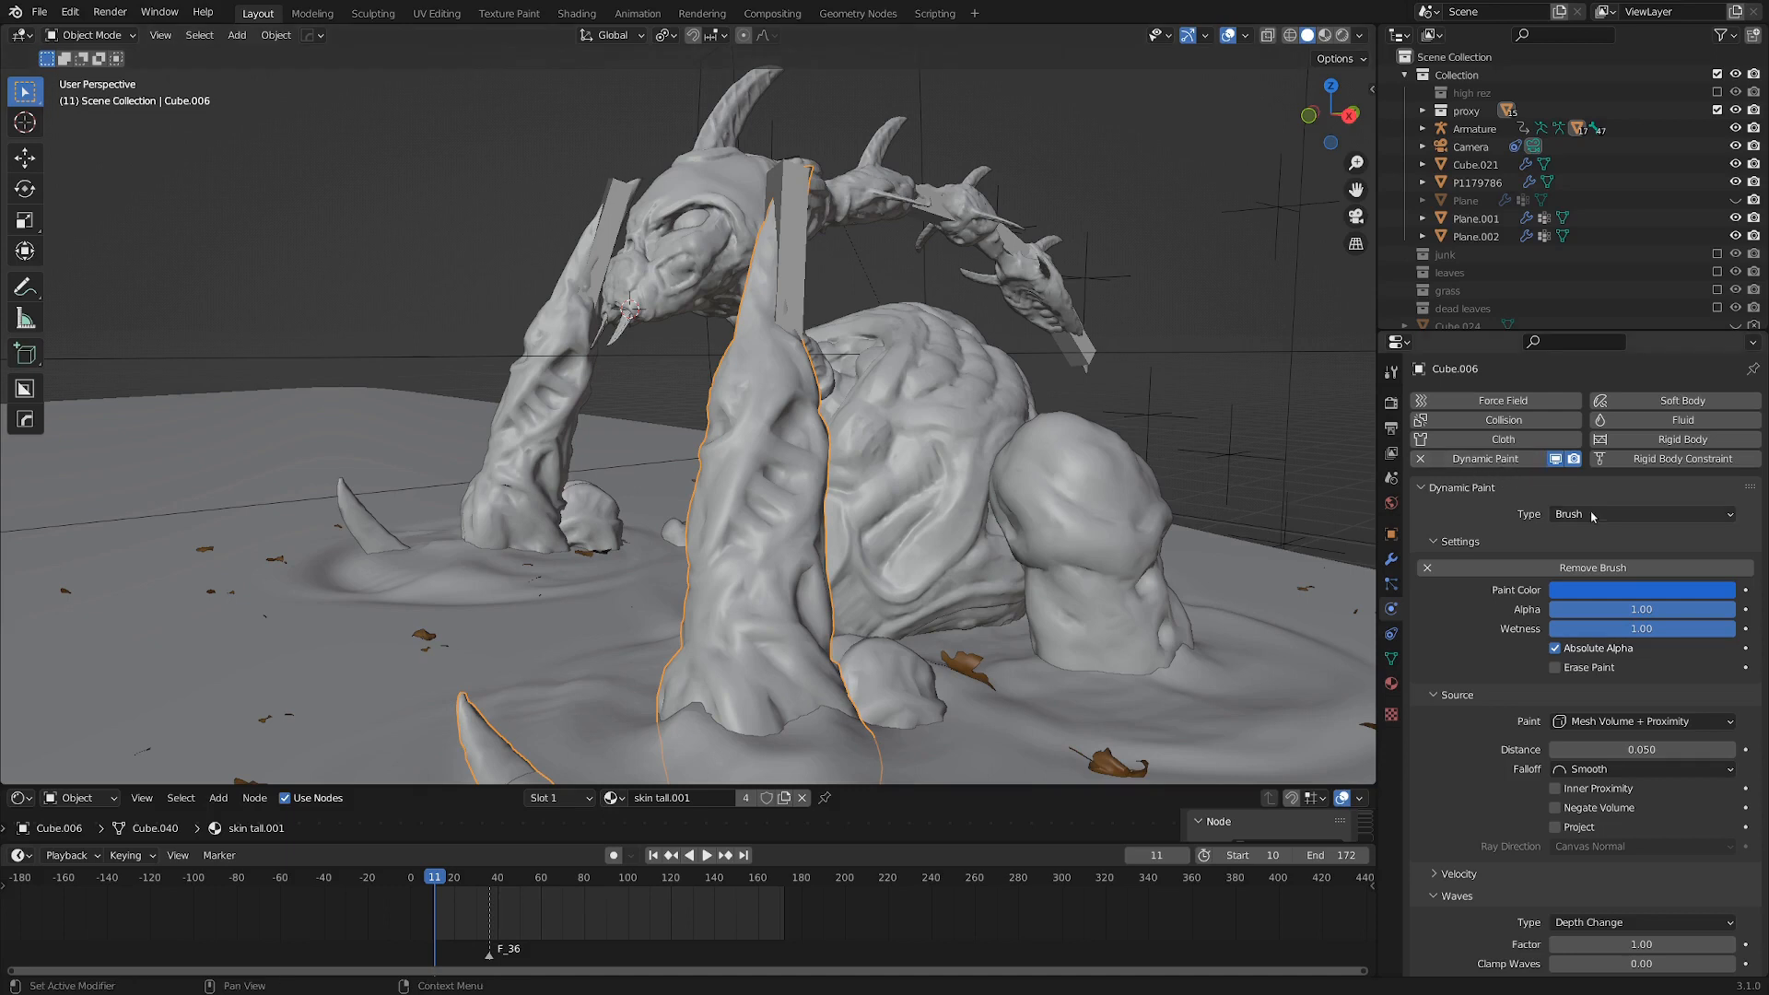
mouse_move(1539, 584)
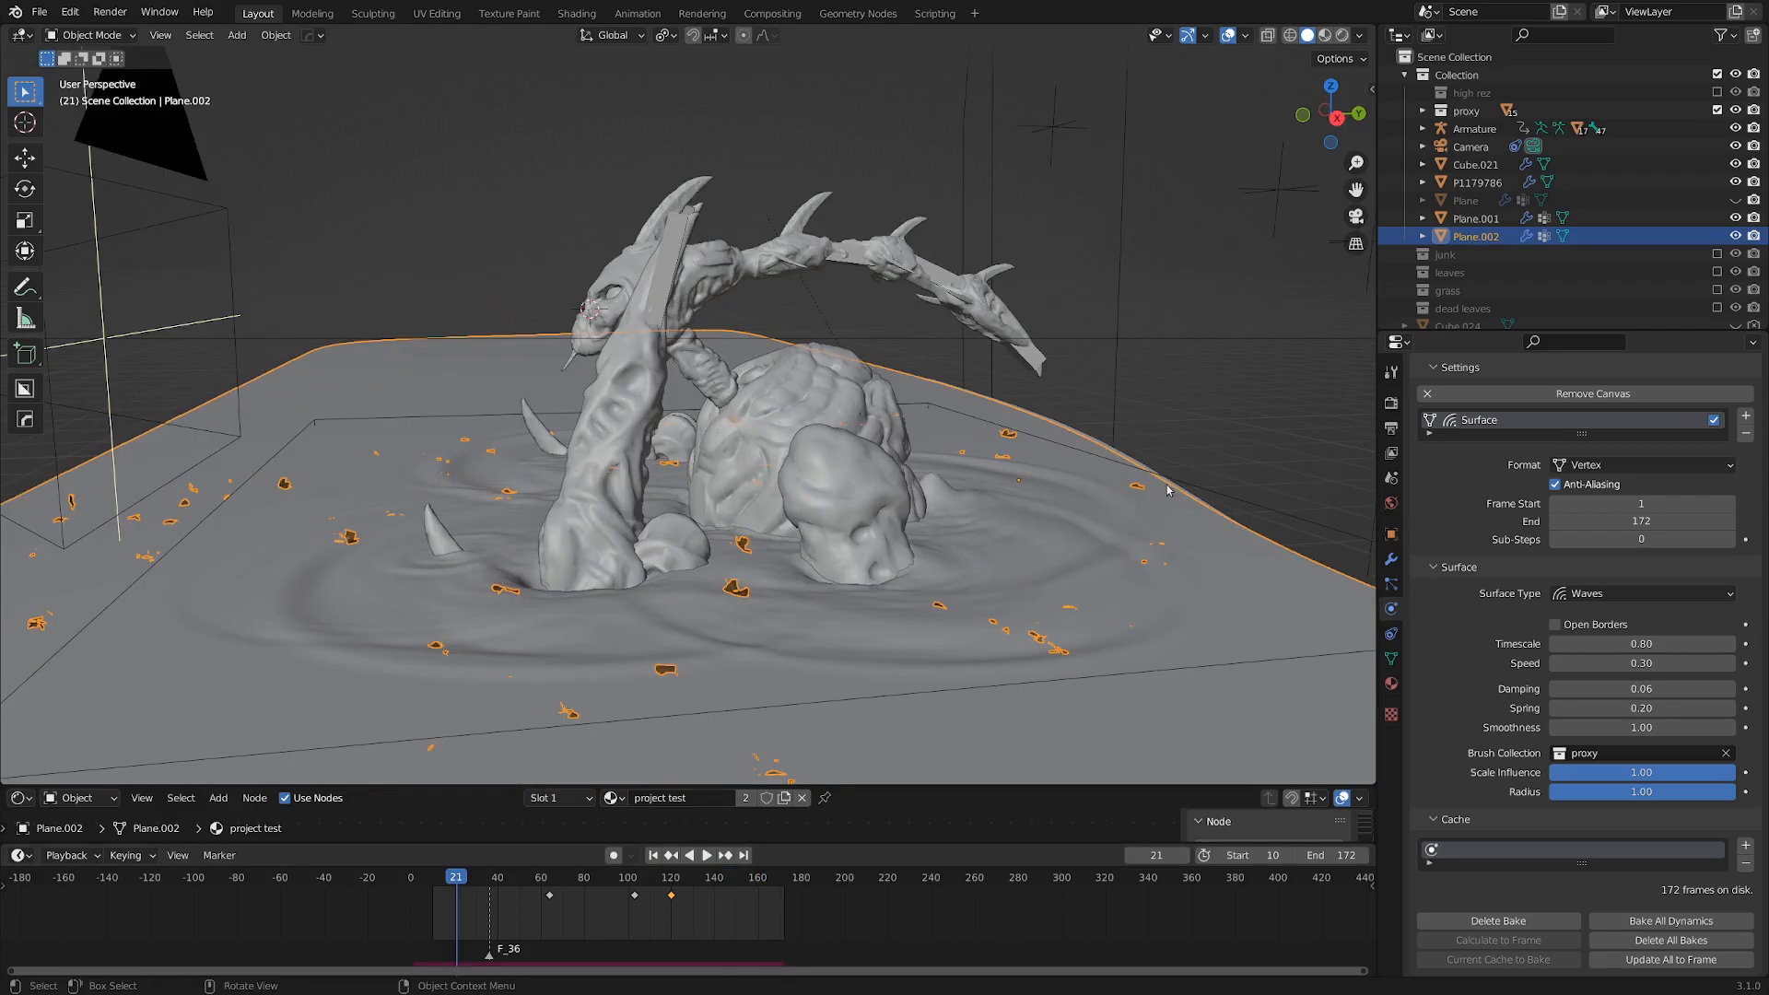
mouse_move(627, 586)
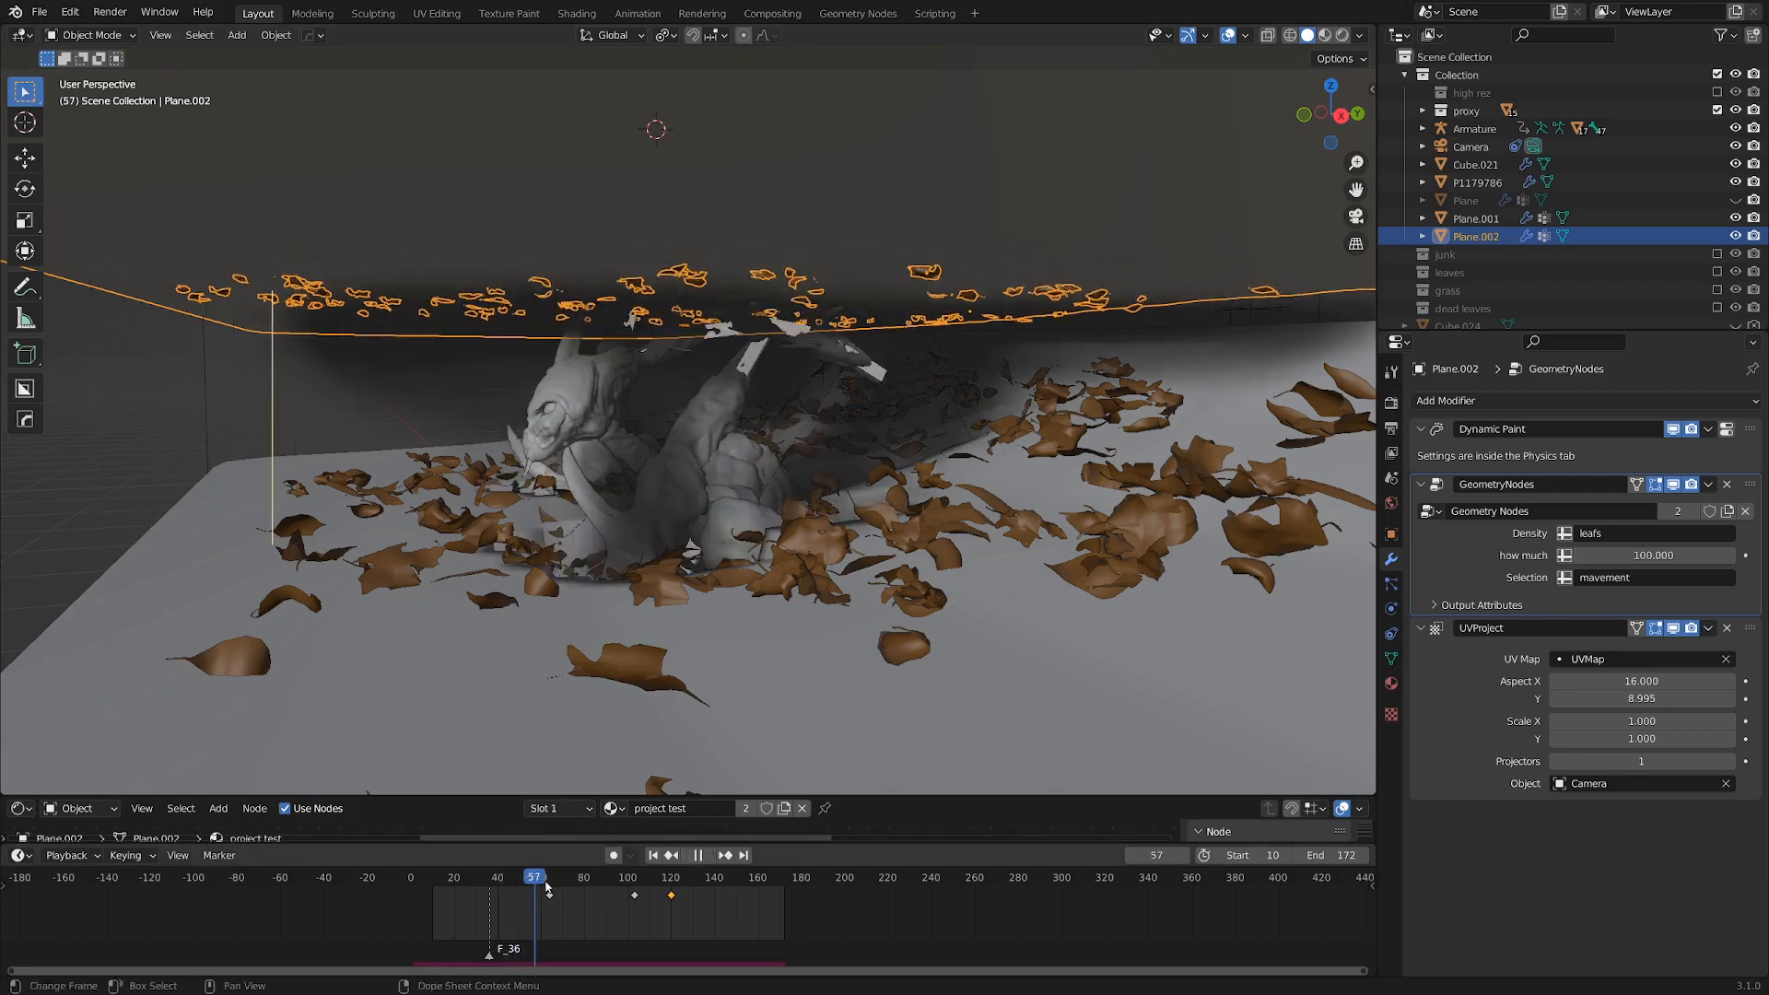
Step: Select Cube.006, then Plane.001, the muddy plane with dead leaves
click(529, 876)
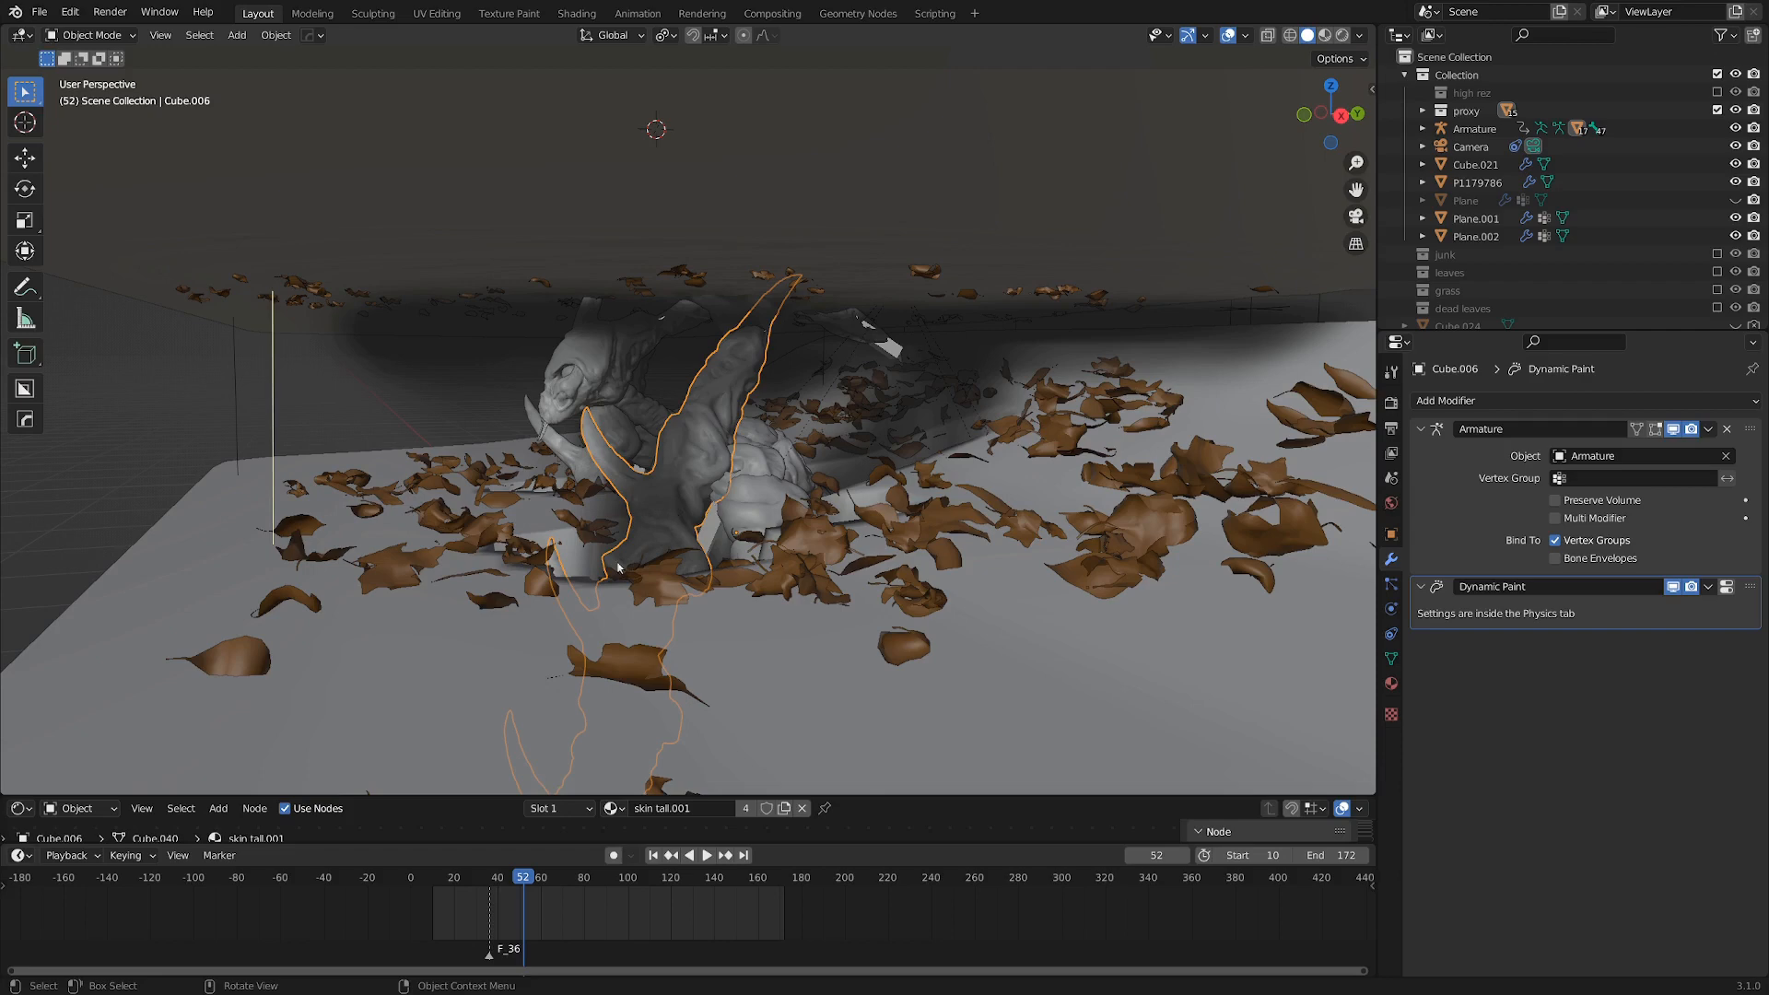
click(1473, 217)
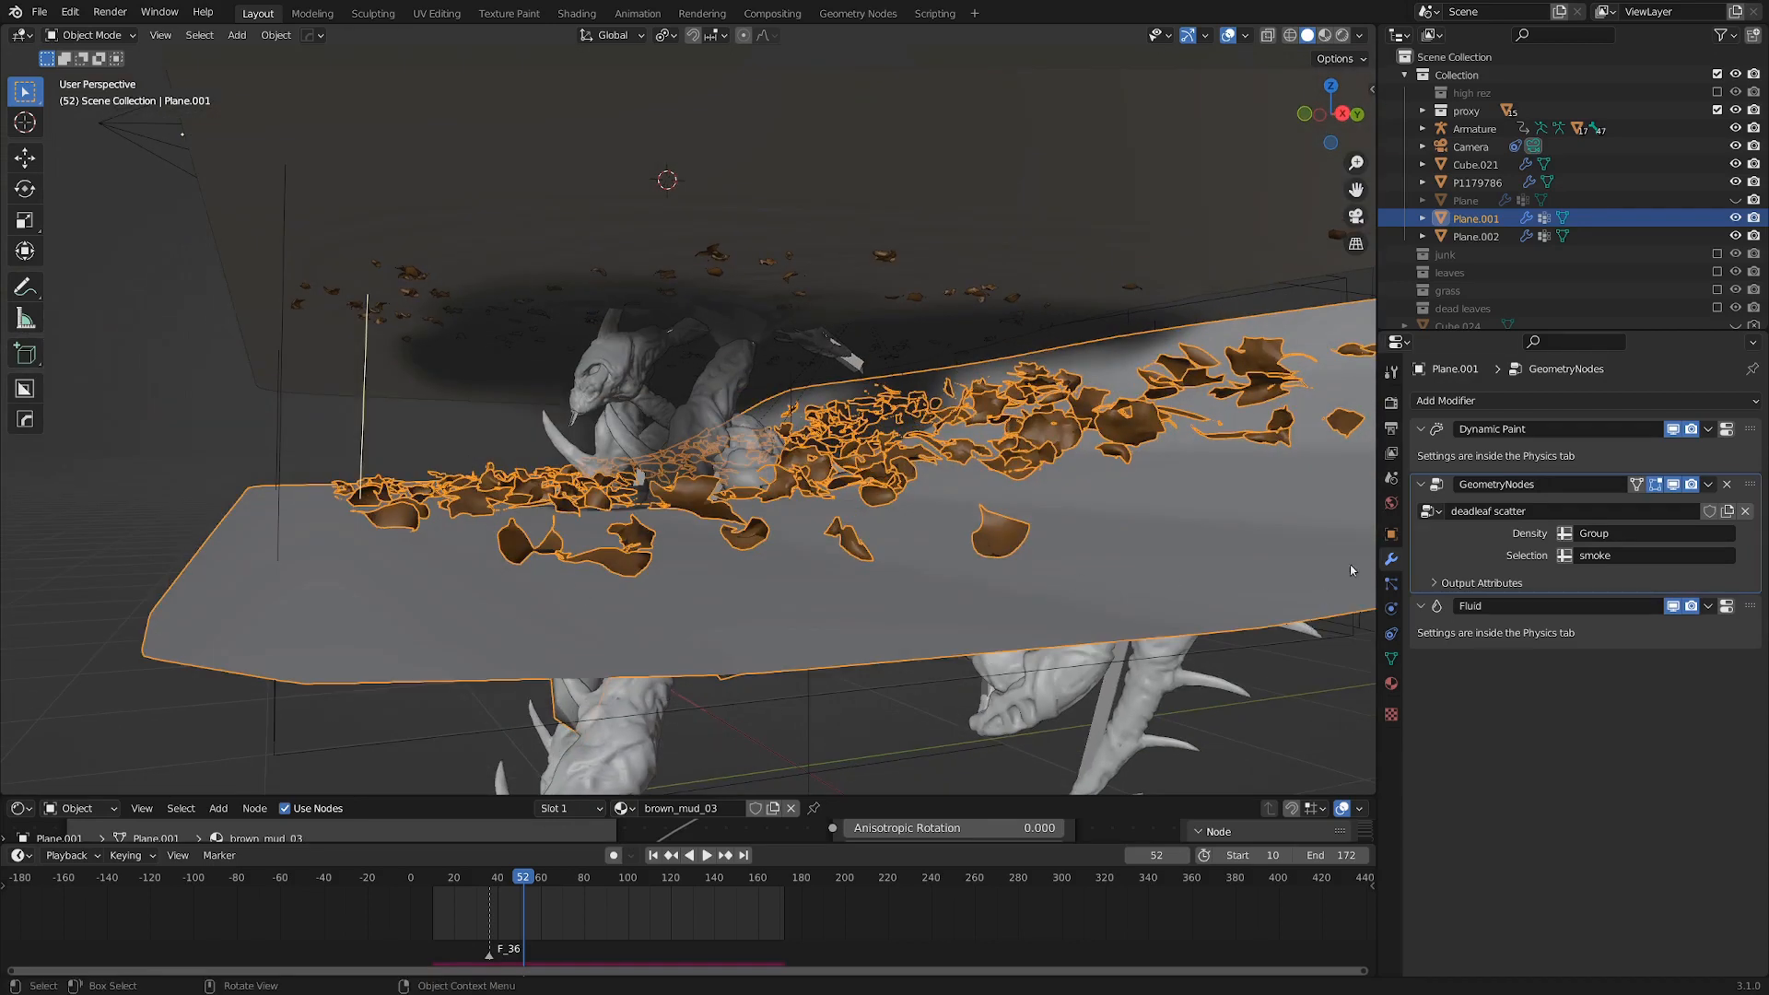
mouse_move(1390, 582)
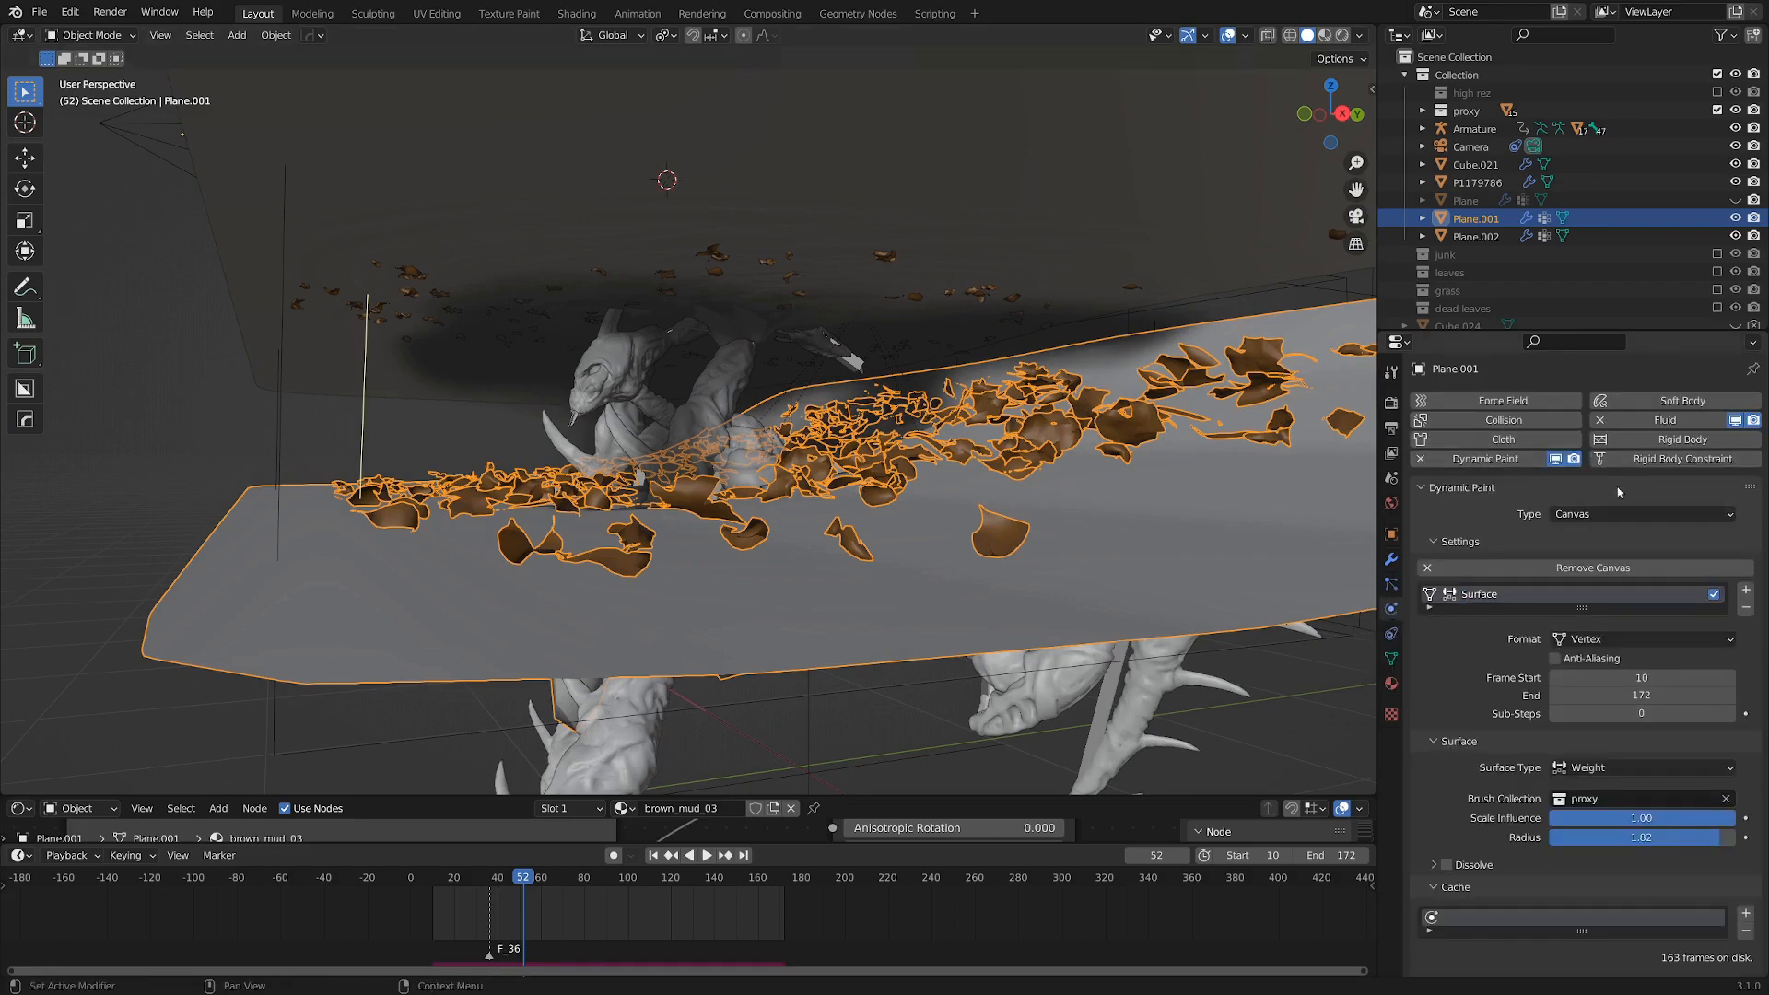
Step: Switch Plane.001 to Weight Paint and expand the Smoke inflow from the 'smoke' vertex group
click(1636, 767)
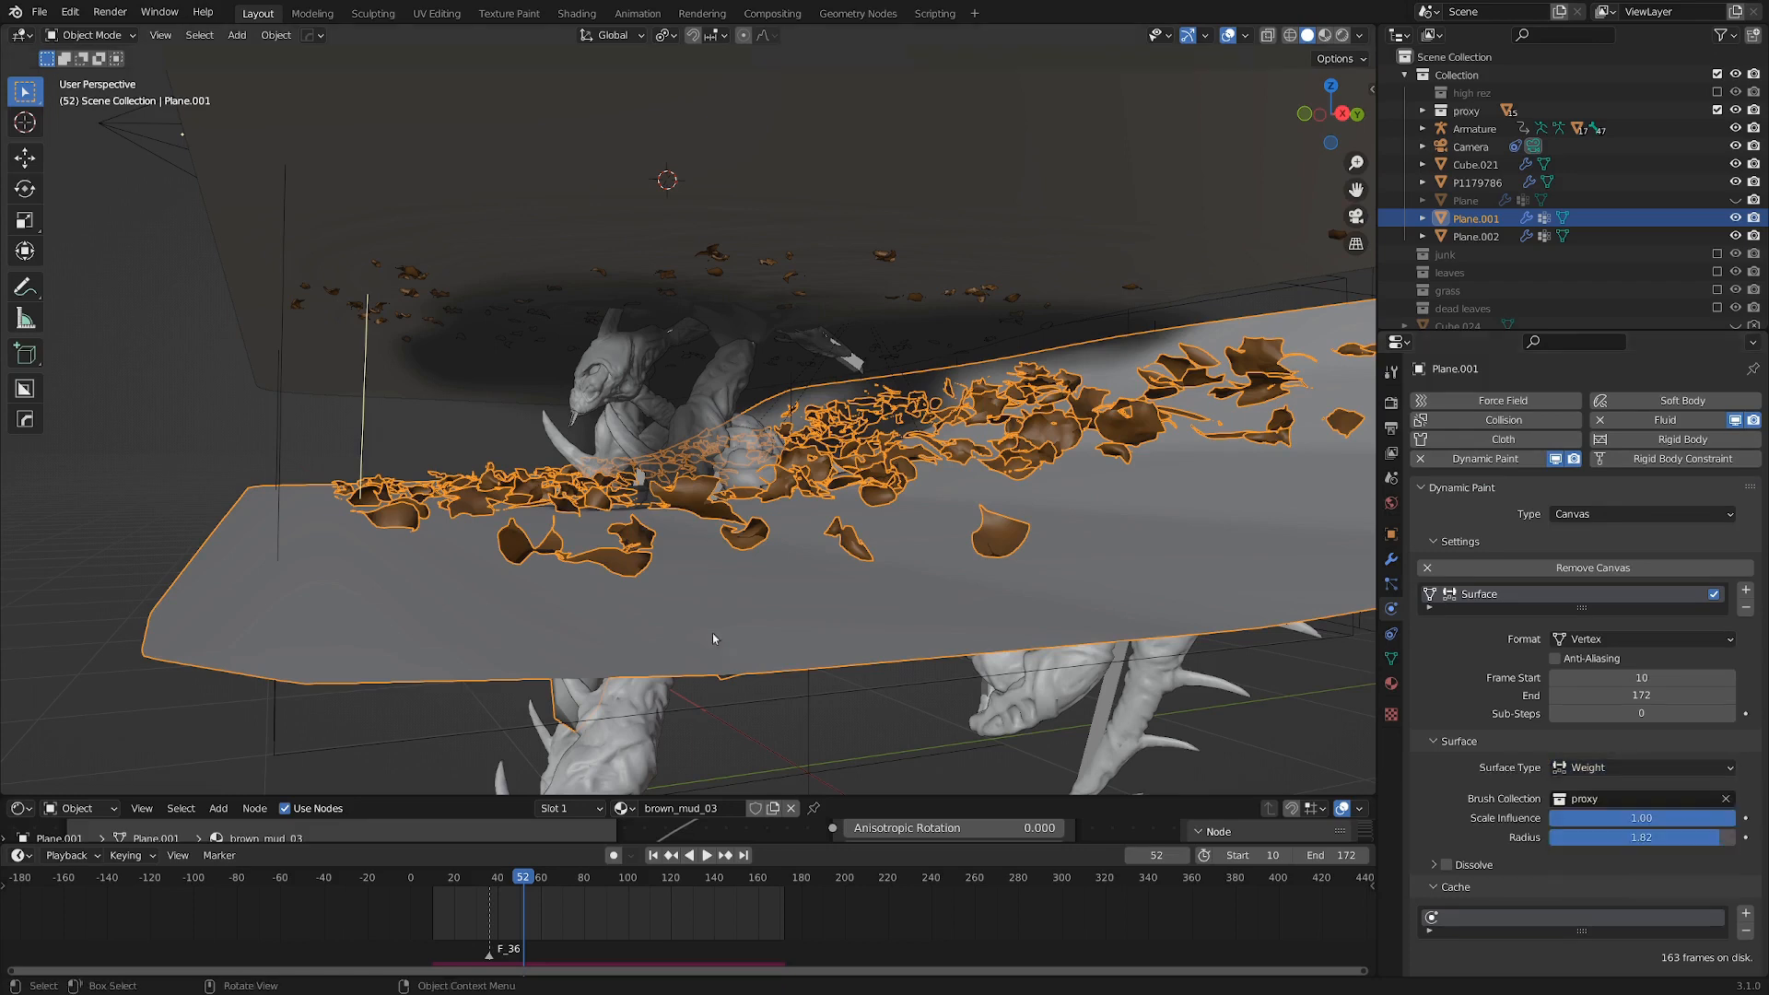
click(84, 35)
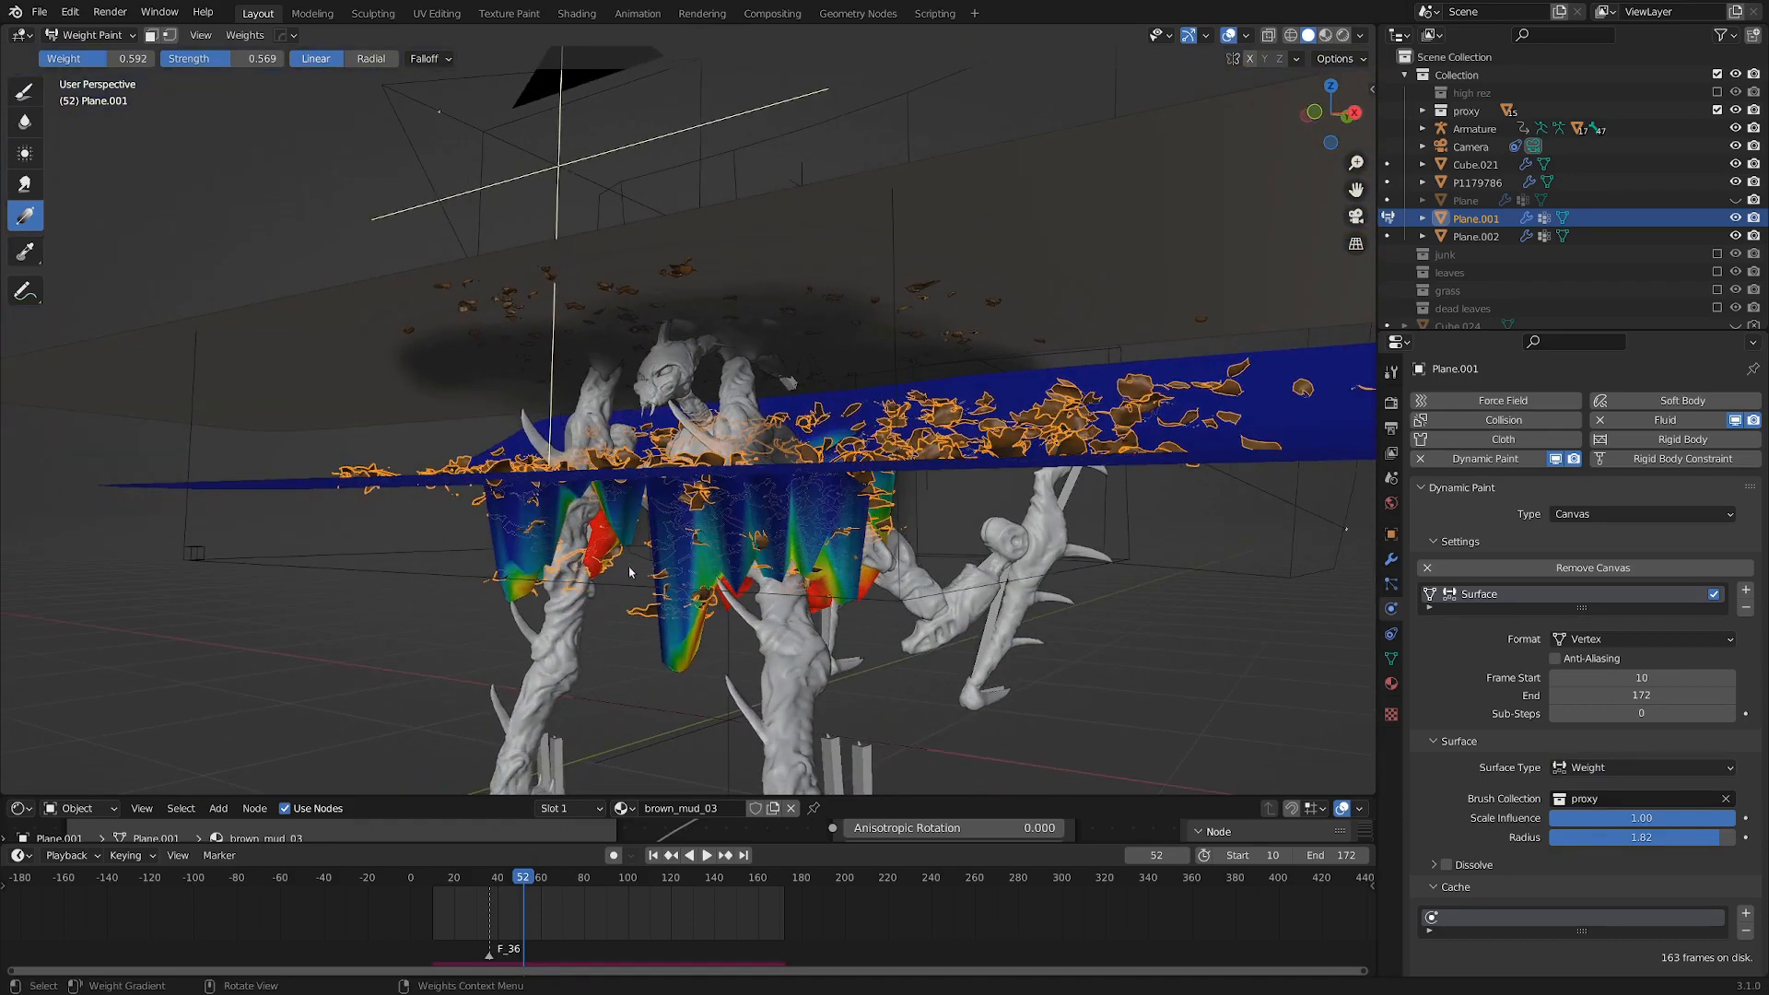
key(Tab)
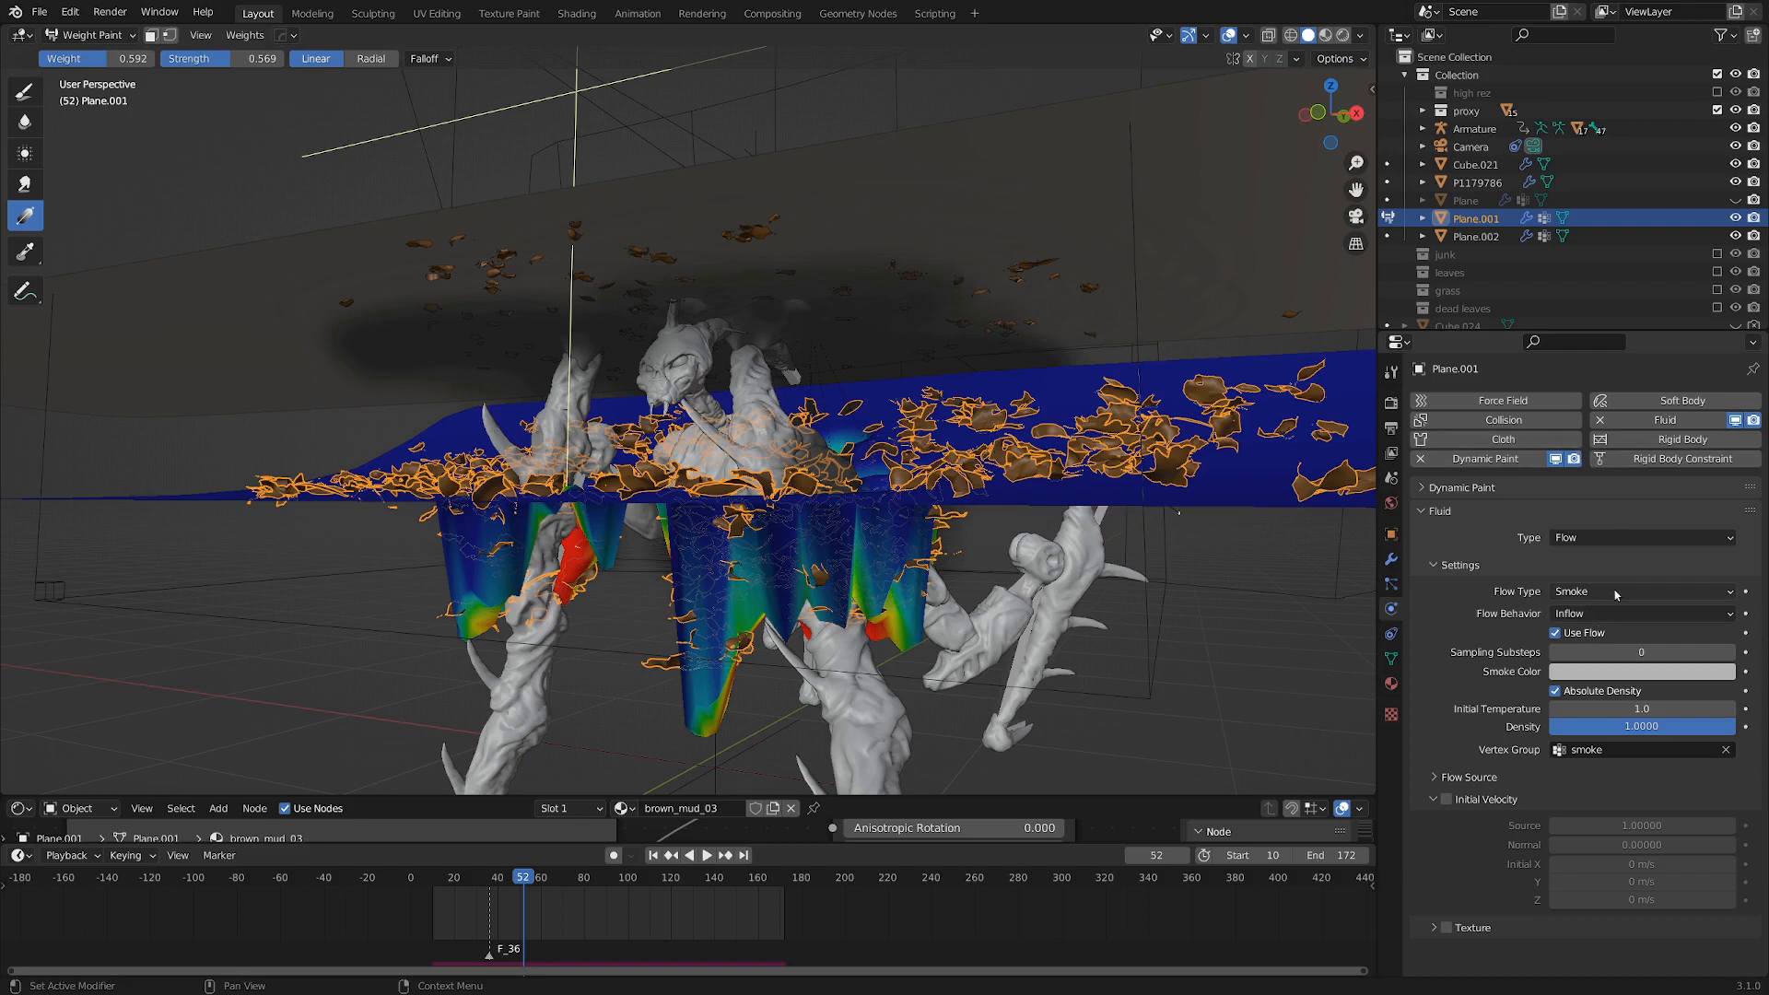
mouse_move(1602, 607)
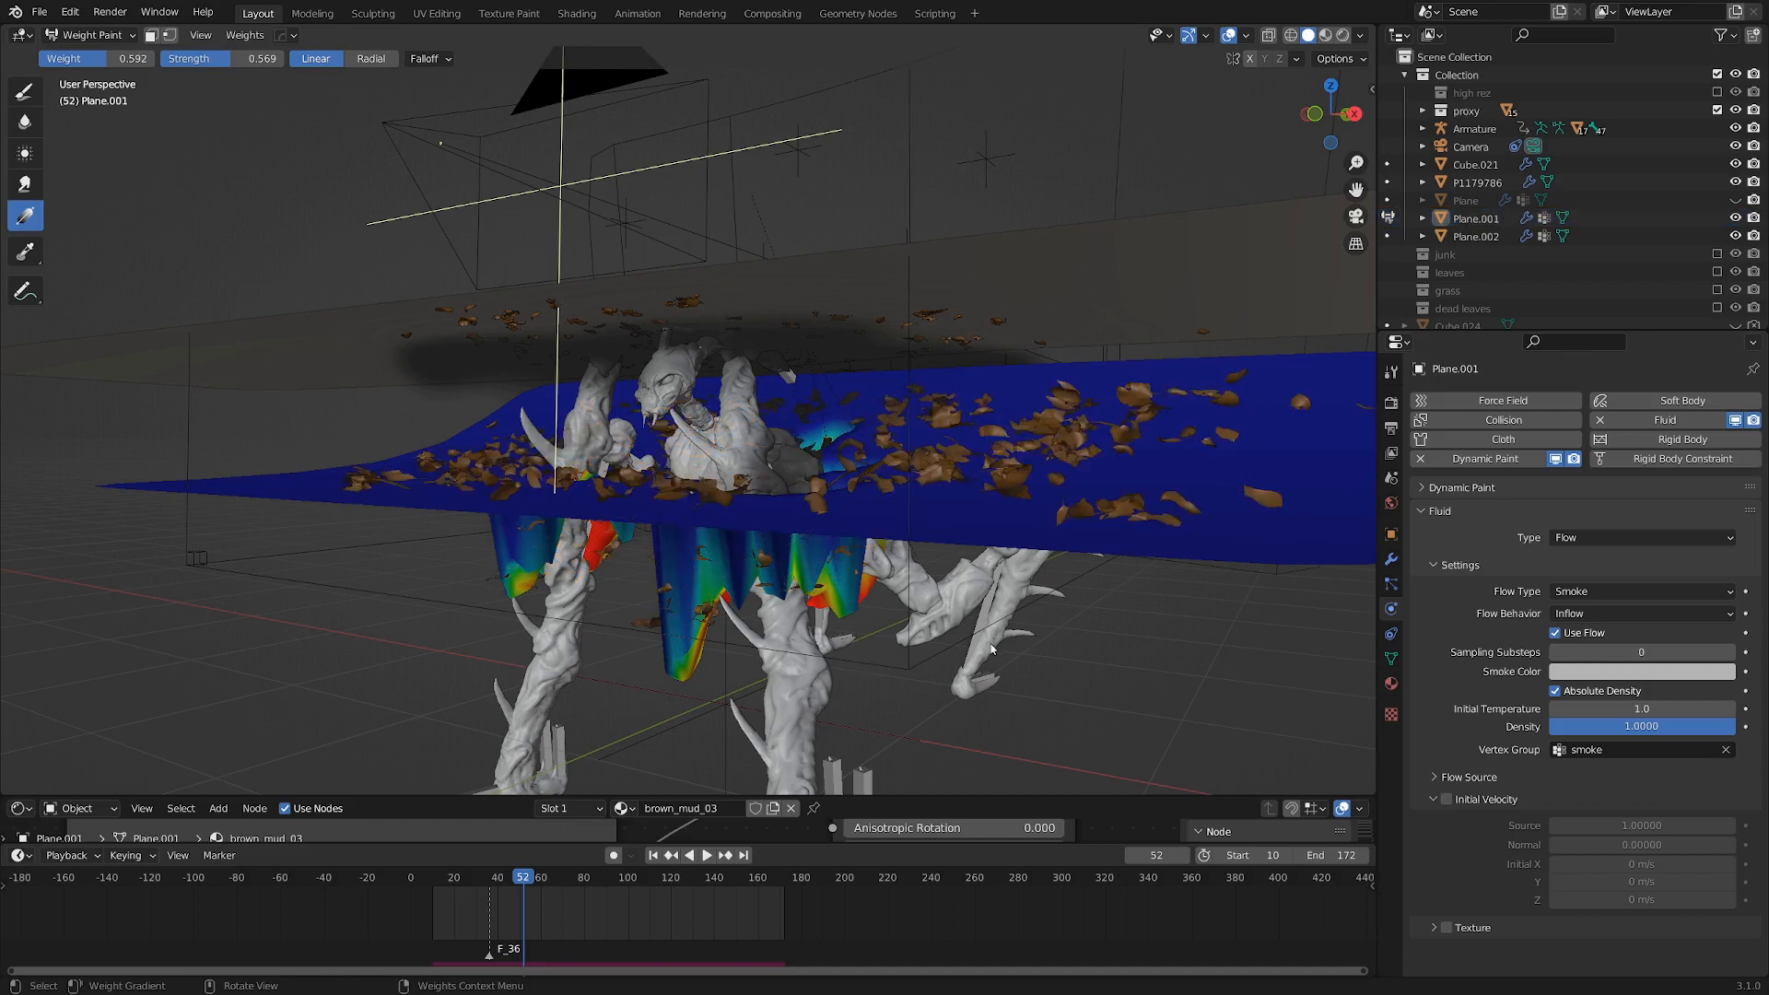
Step: Select domain Cube.021 and scroll its Gas domain settings at resolution 64
click(1472, 164)
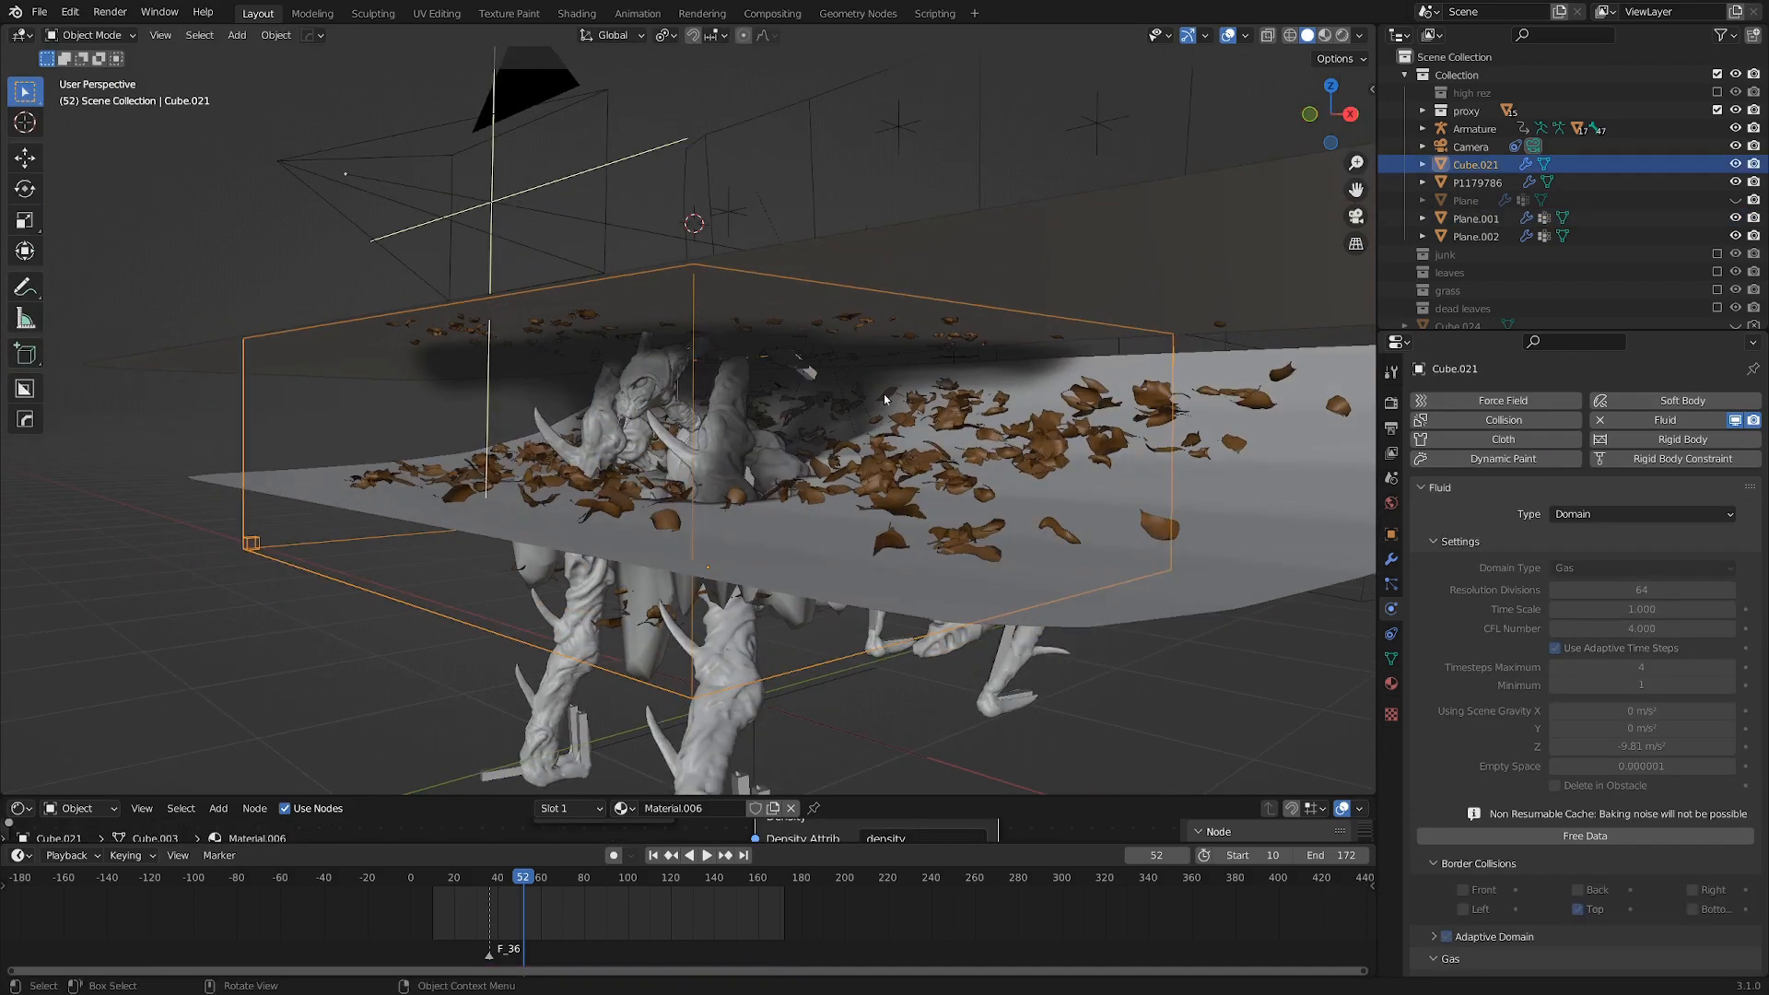
scroll(down, 3)
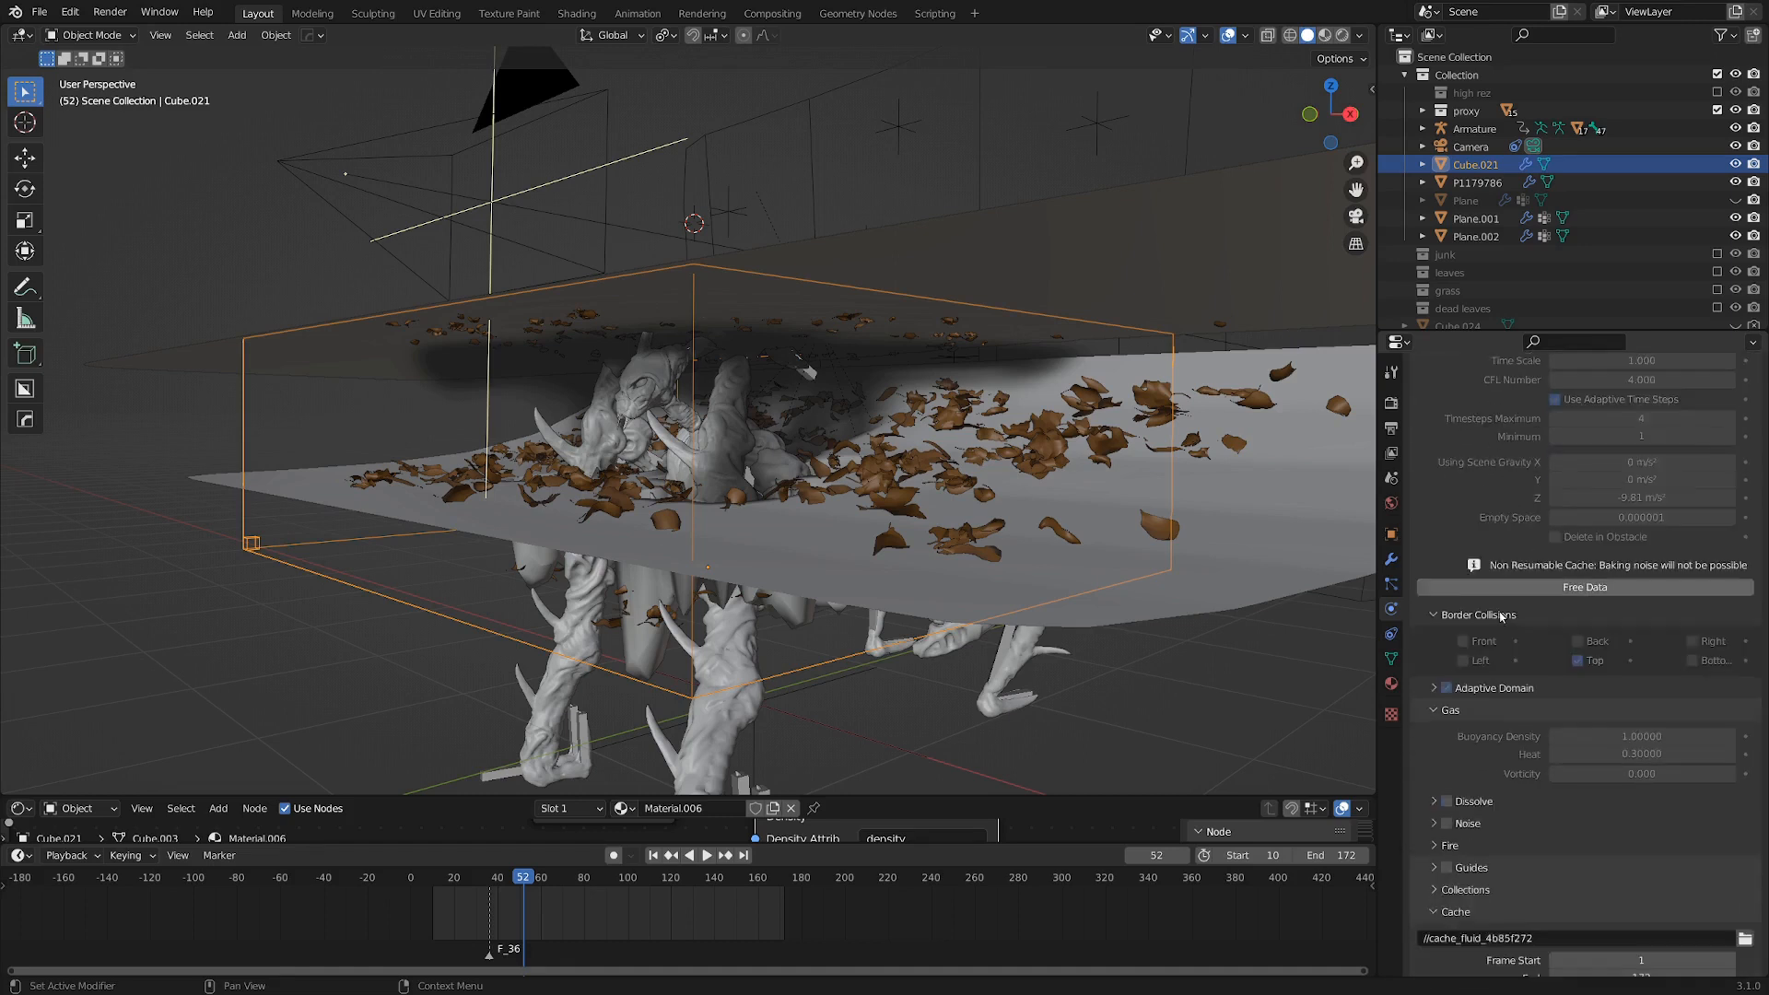